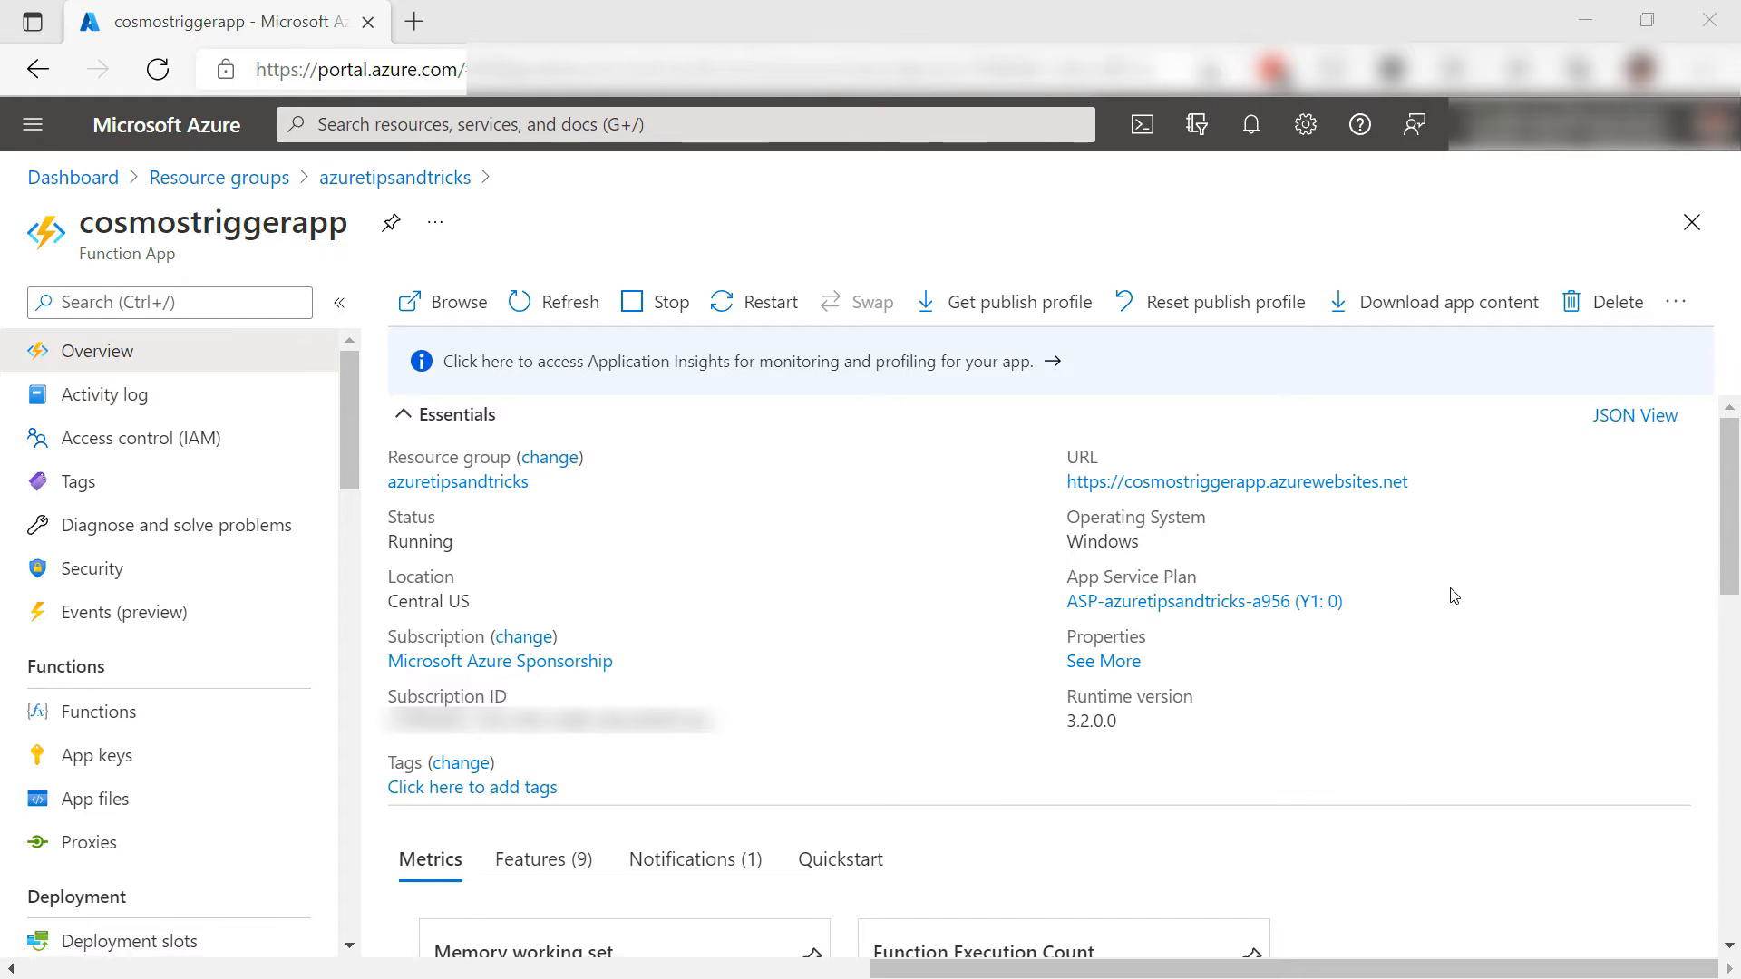
mouse_move(196, 649)
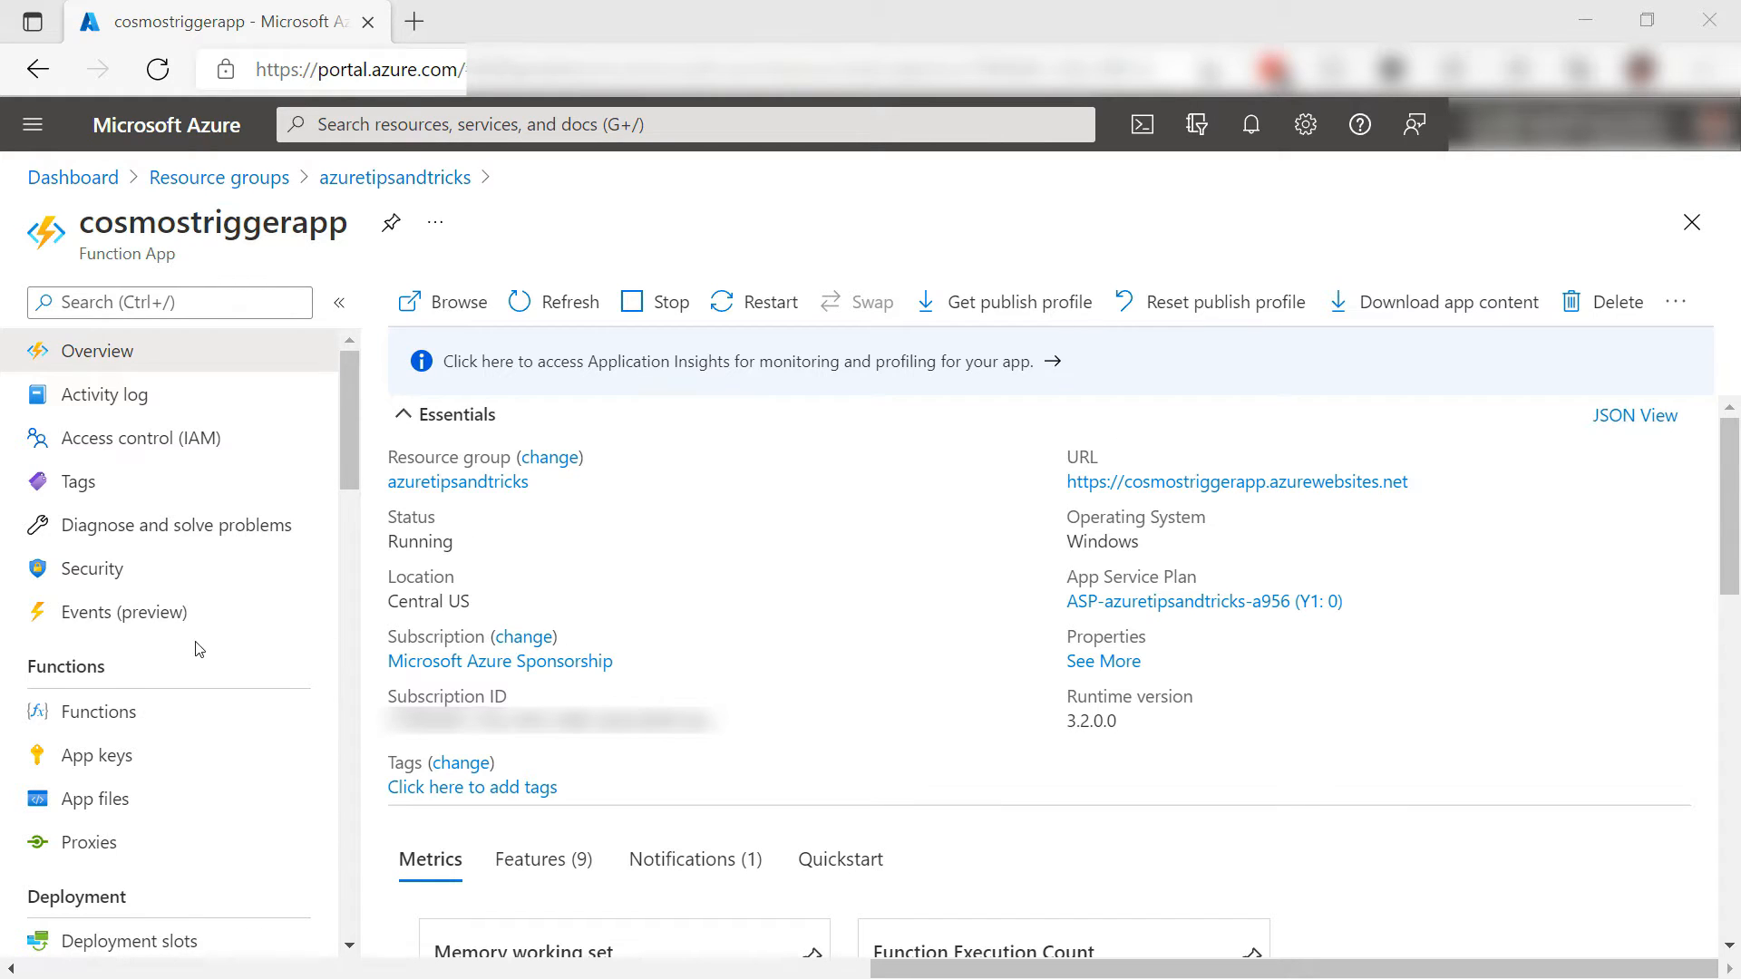
Create a function from the Azure Event Grid trigger template named EventGridTrigger in cosmostriggerapp
left_click(99, 712)
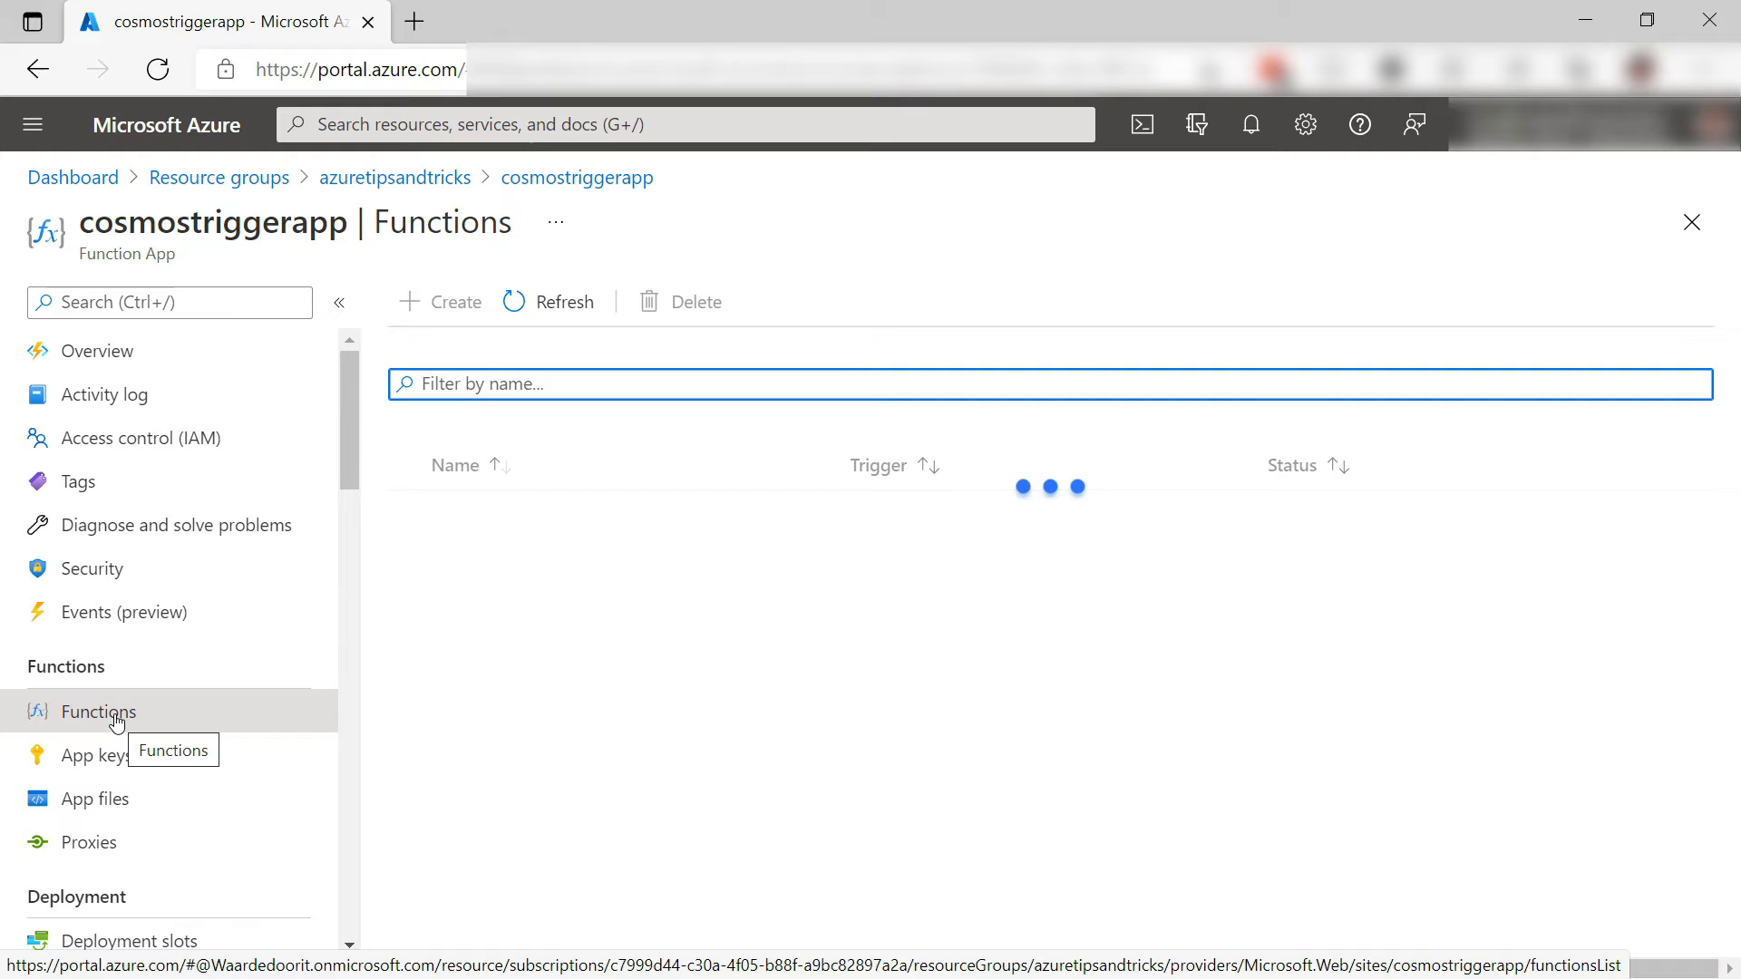
left_click(440, 302)
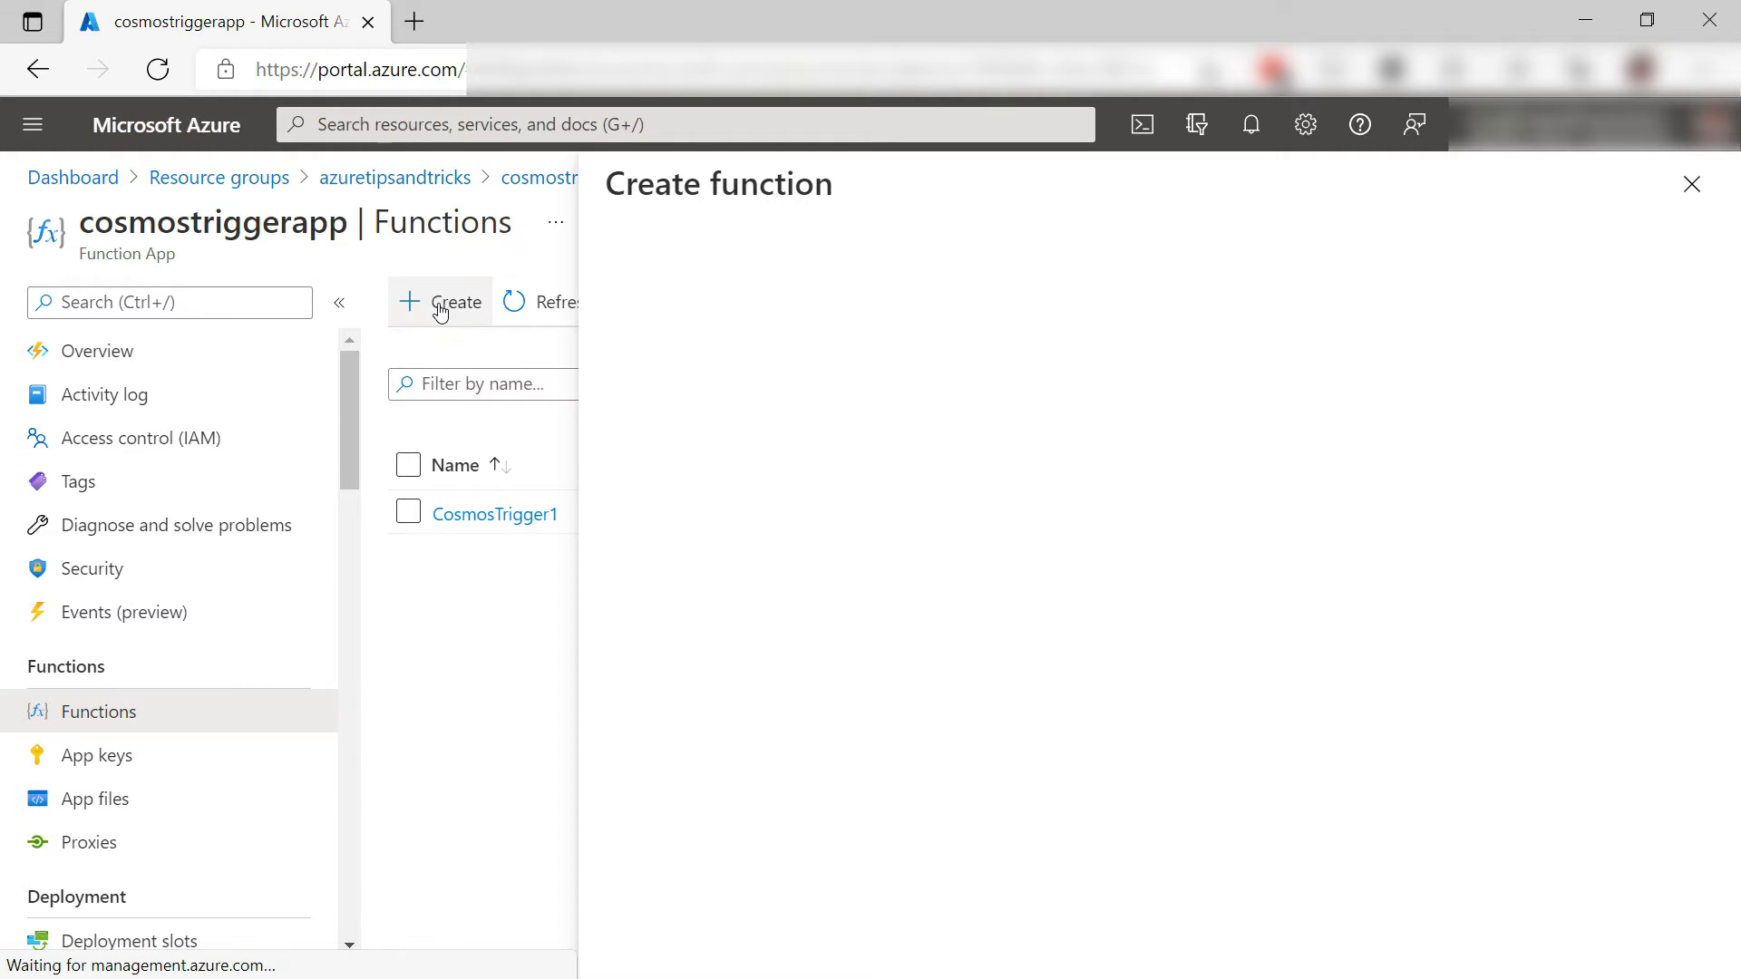
left_click(440, 302)
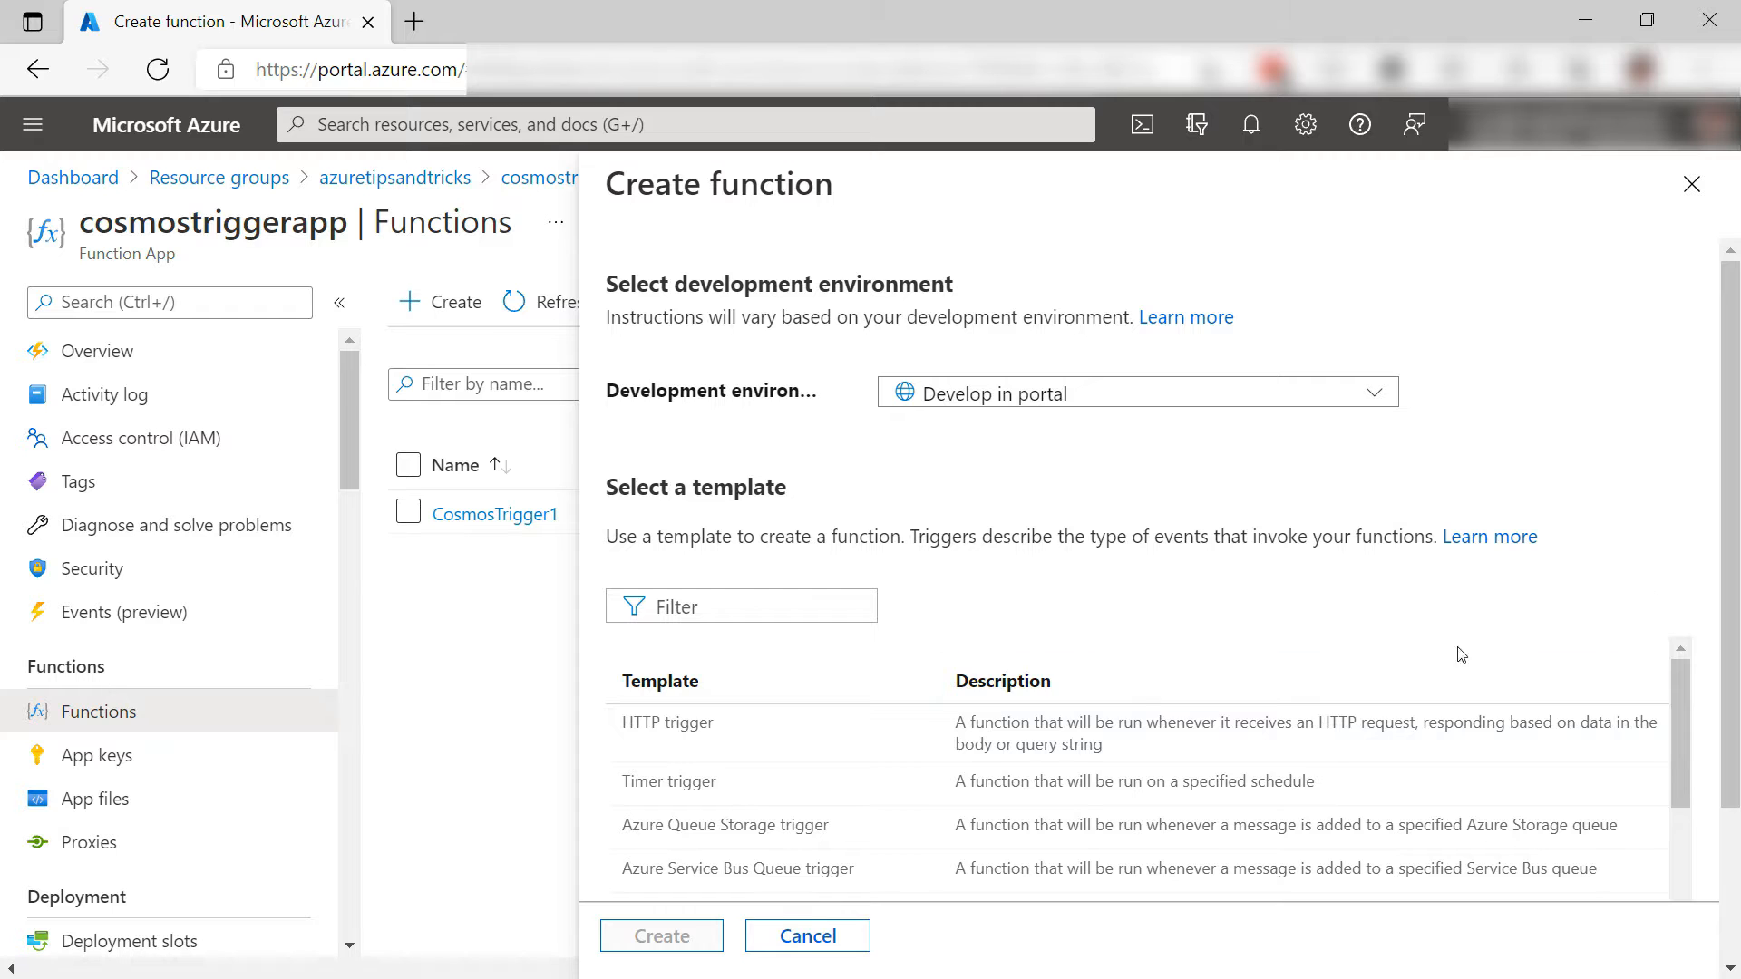
scroll("down", 3)
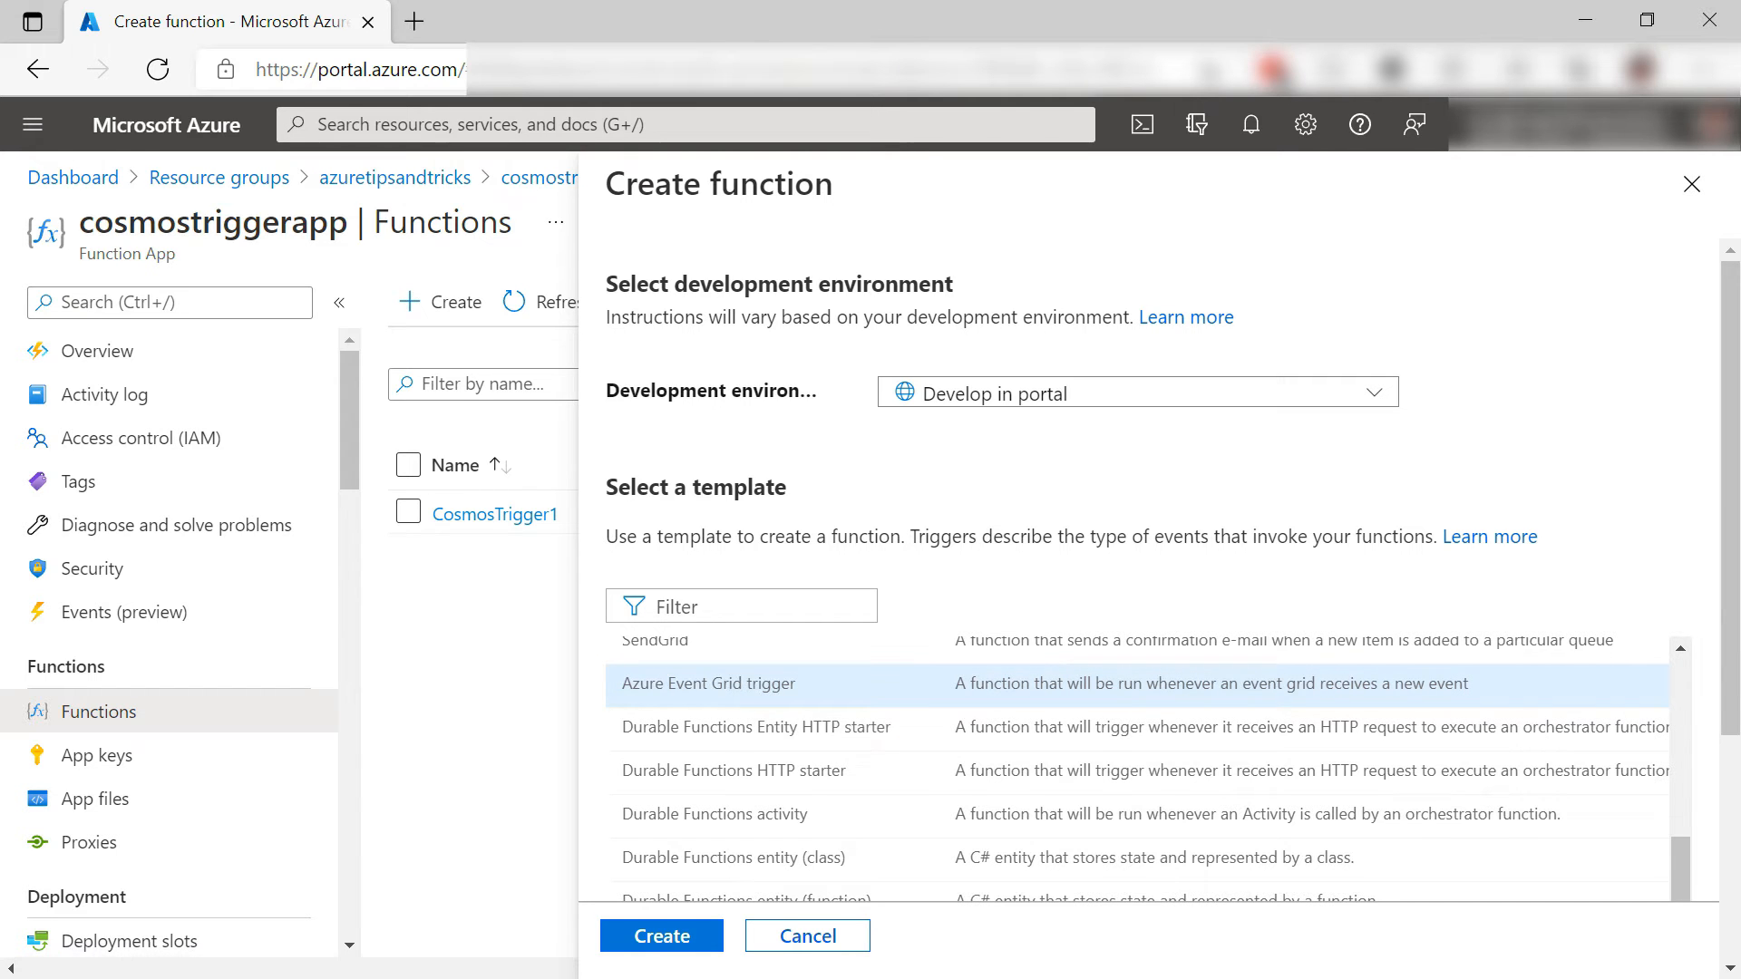
left_click(708, 683)
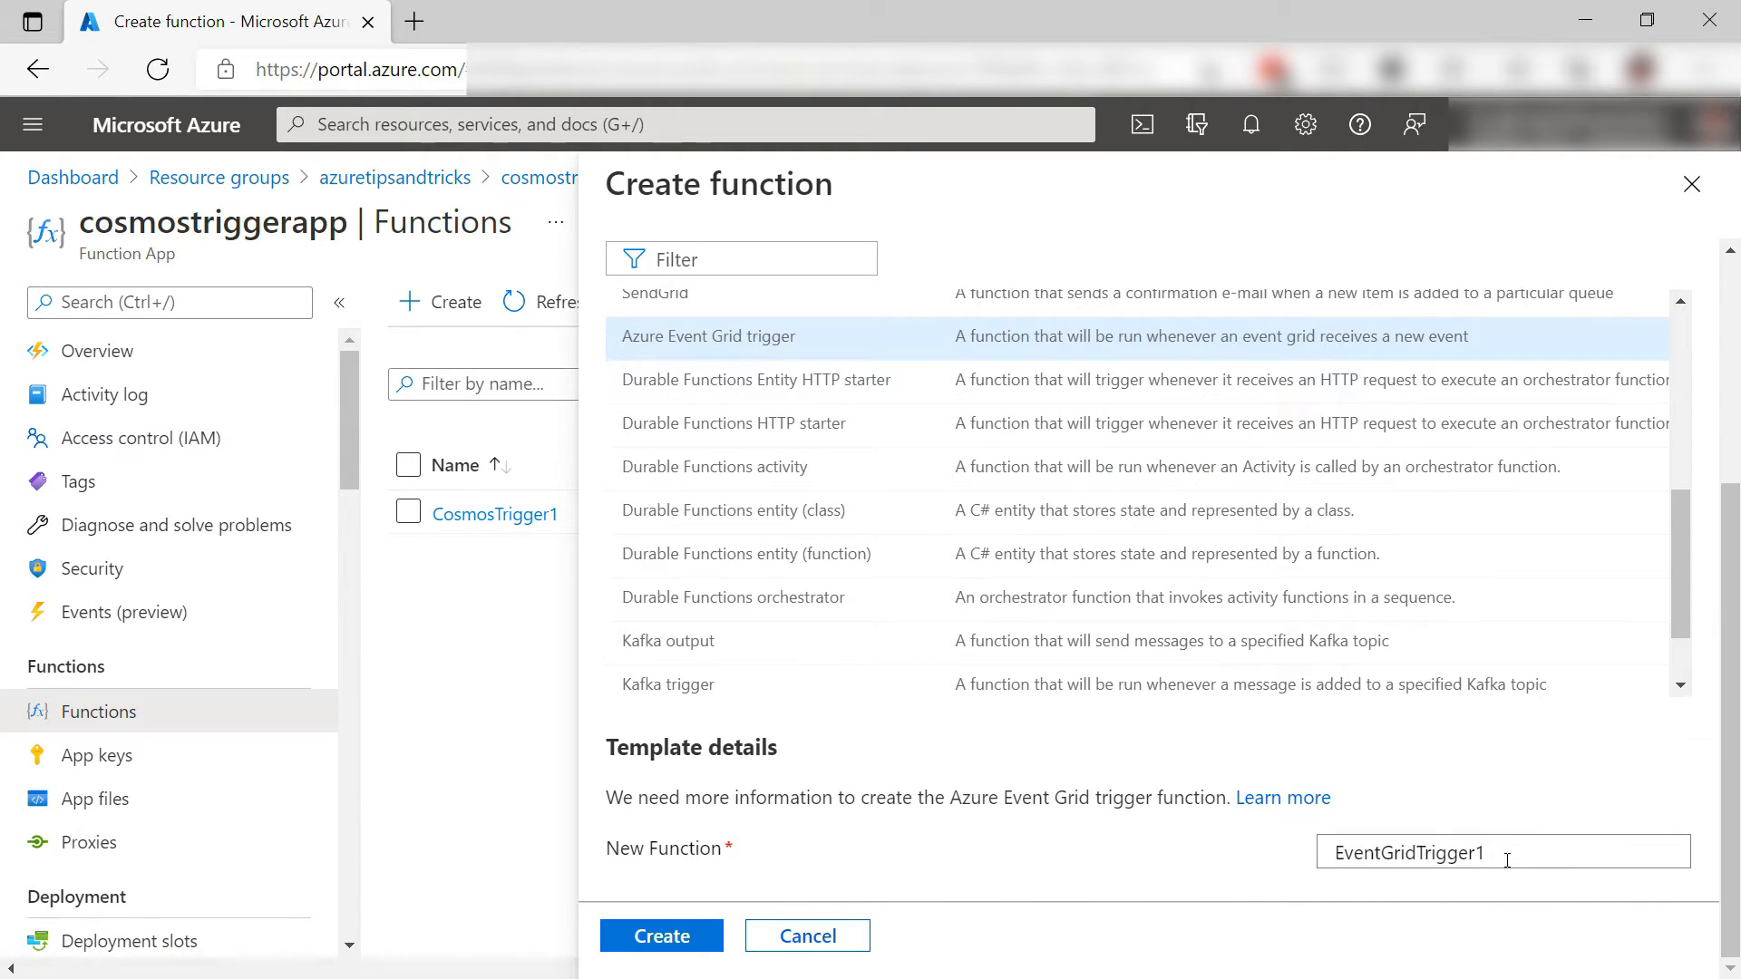
key("Backspace")
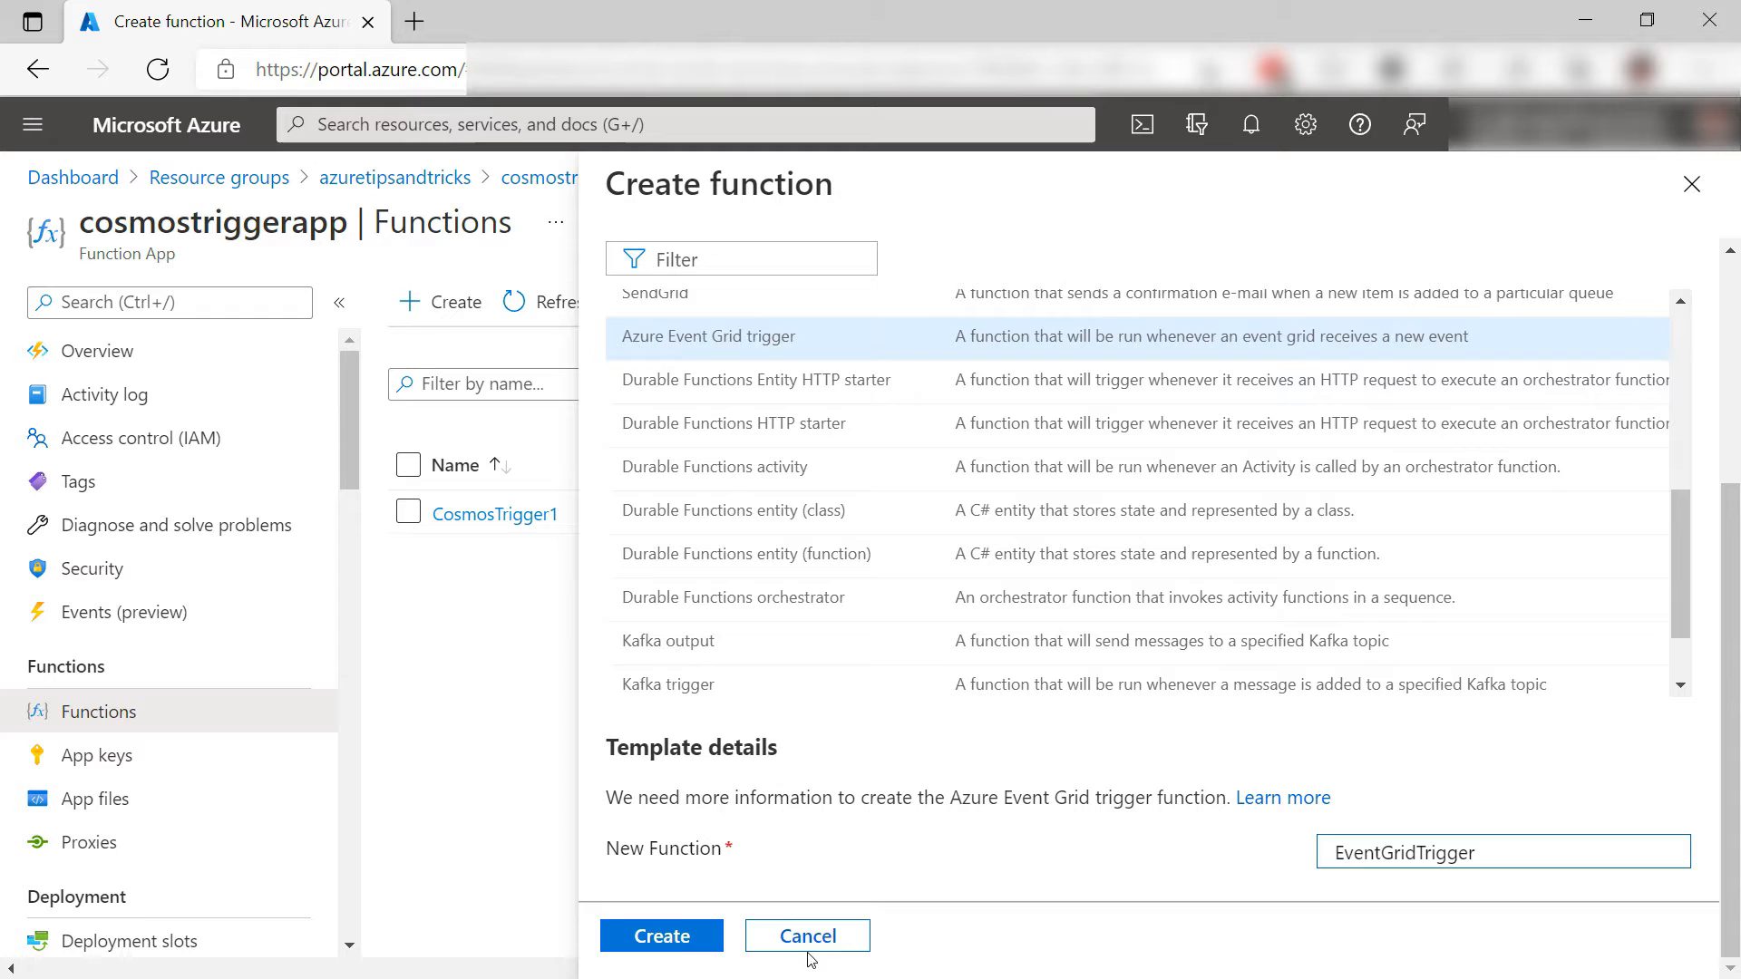
left_click(662, 936)
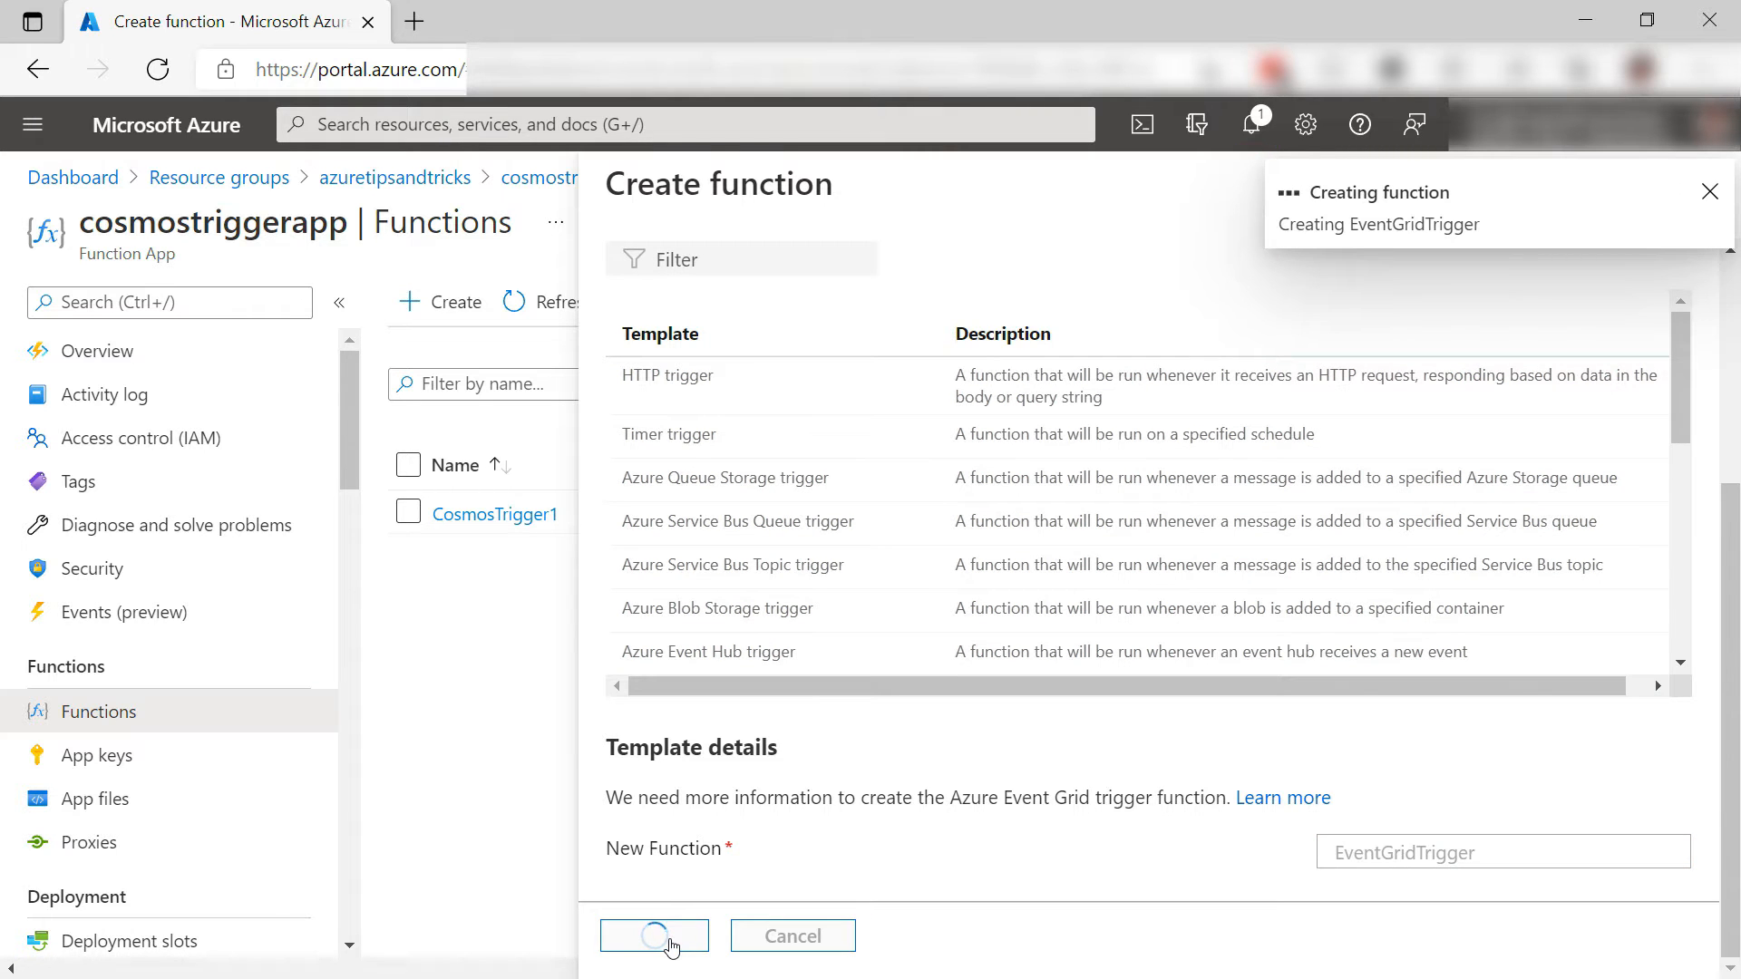
Open the EventGridTrigger function's Code + Test view showing run.csx
left_click(653, 935)
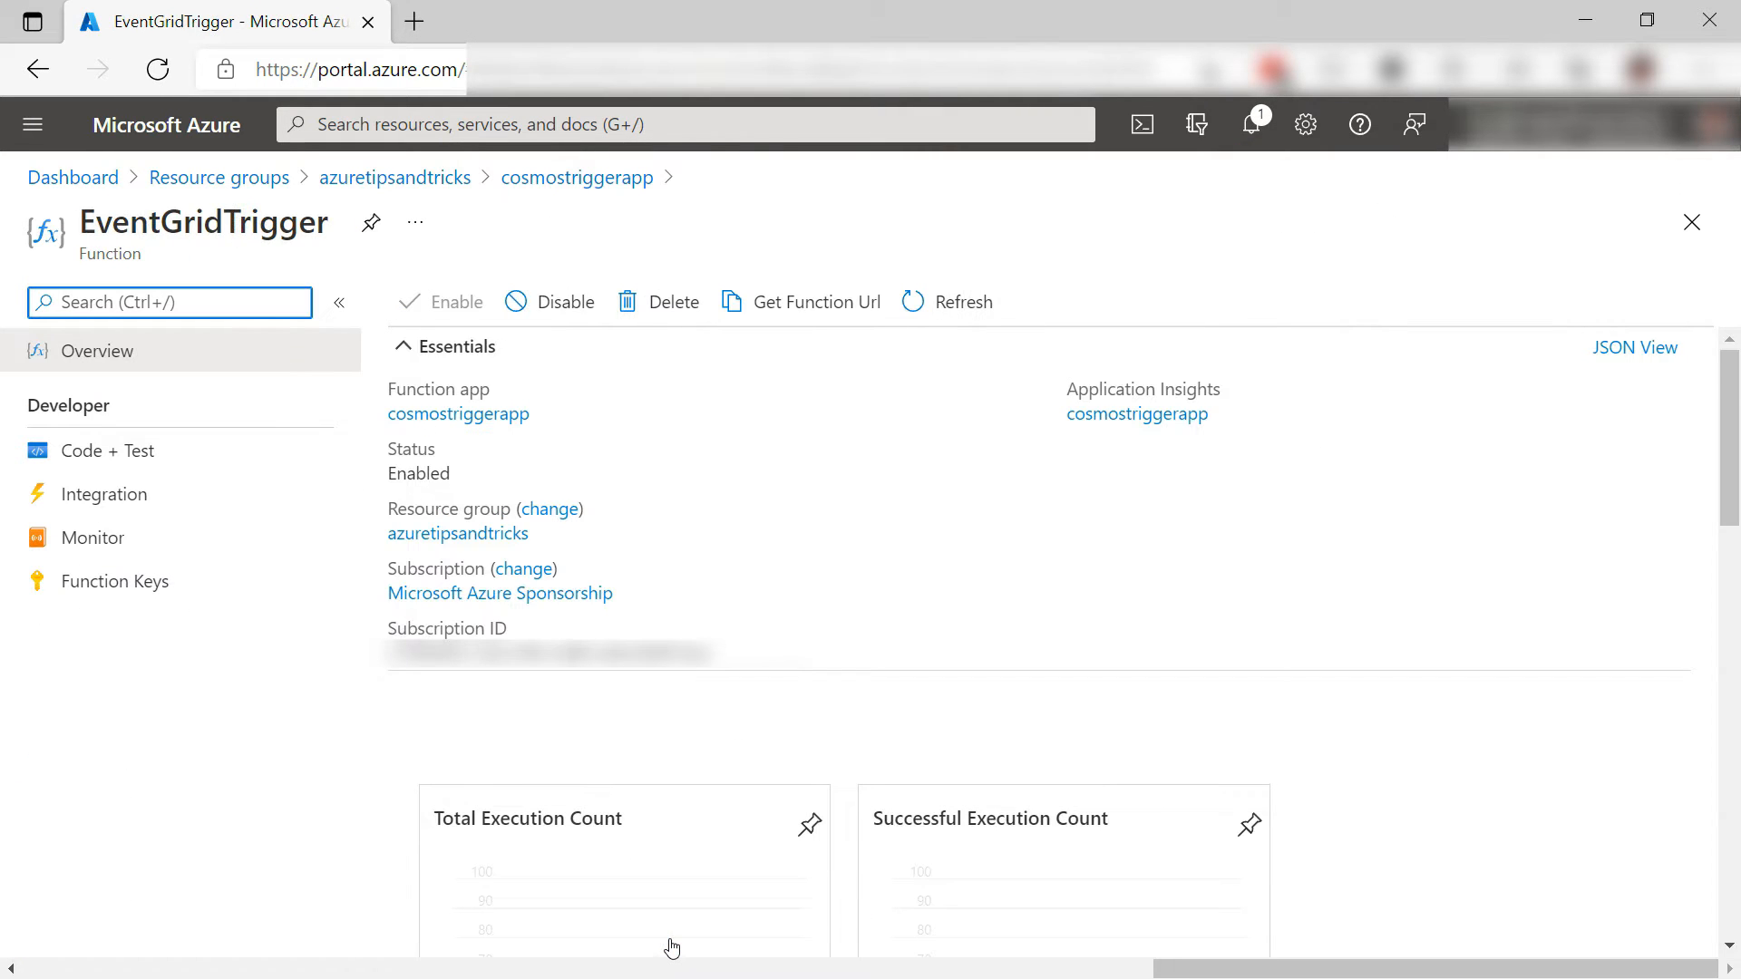
left_click(110, 450)
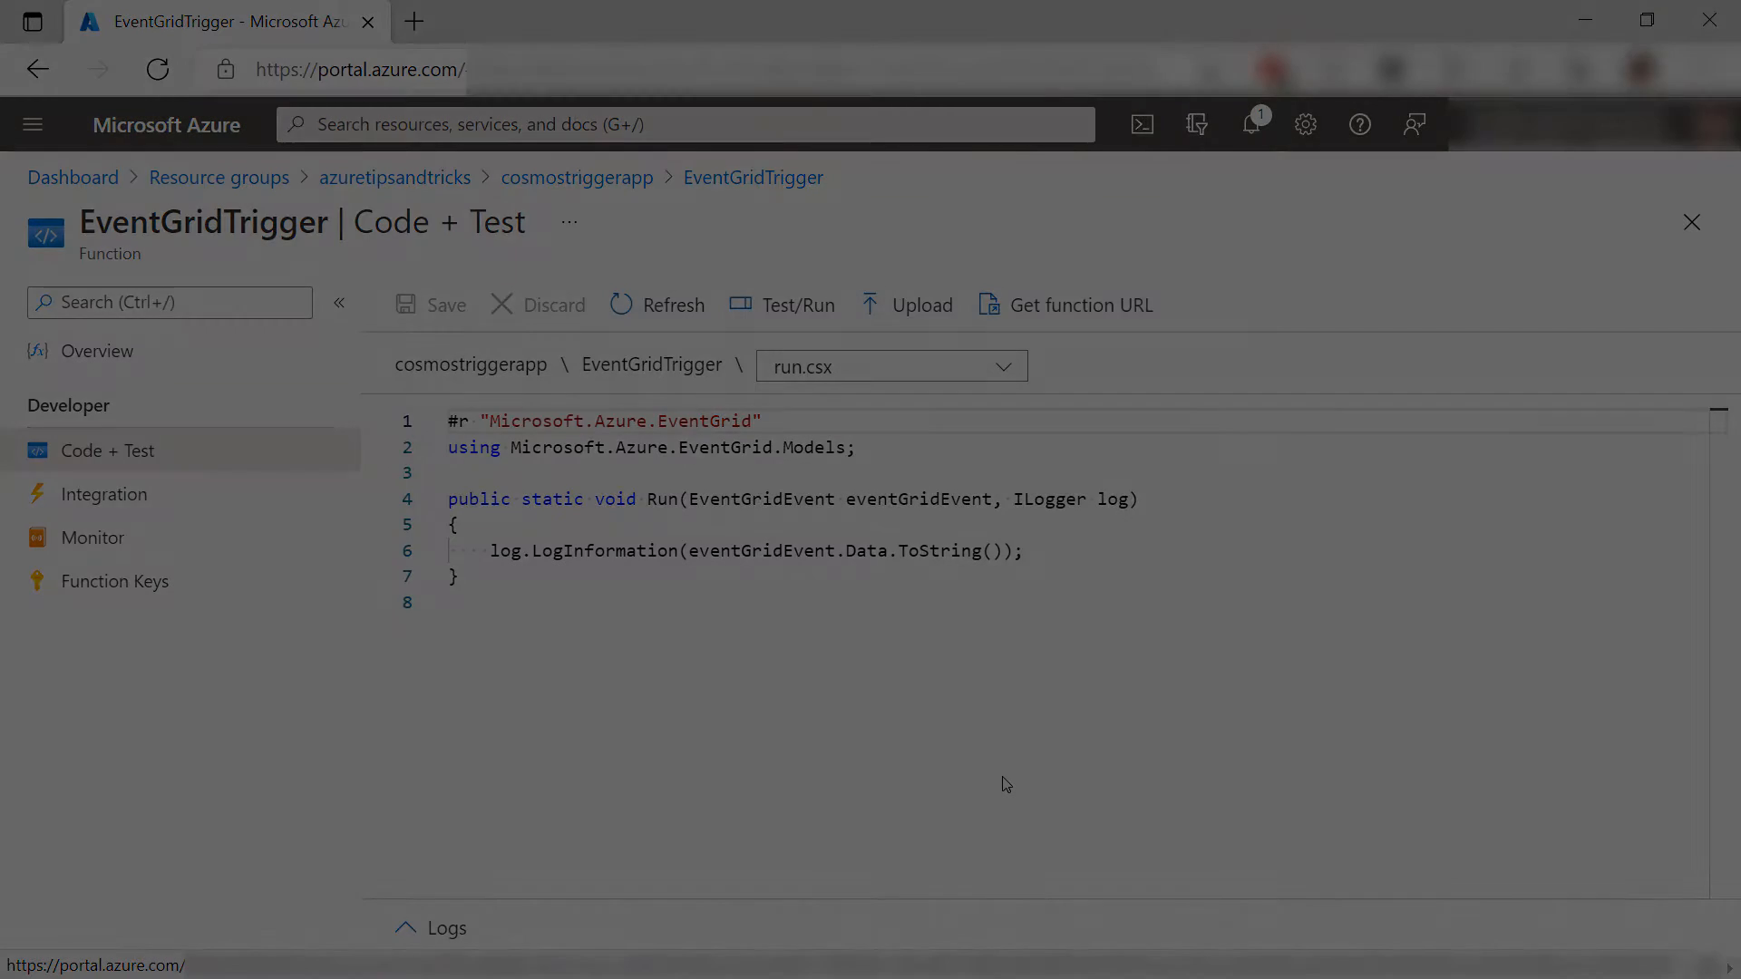
Fill in a new Event Grid topic named thingsforfunctions in East US and validate it
left_click(683, 123)
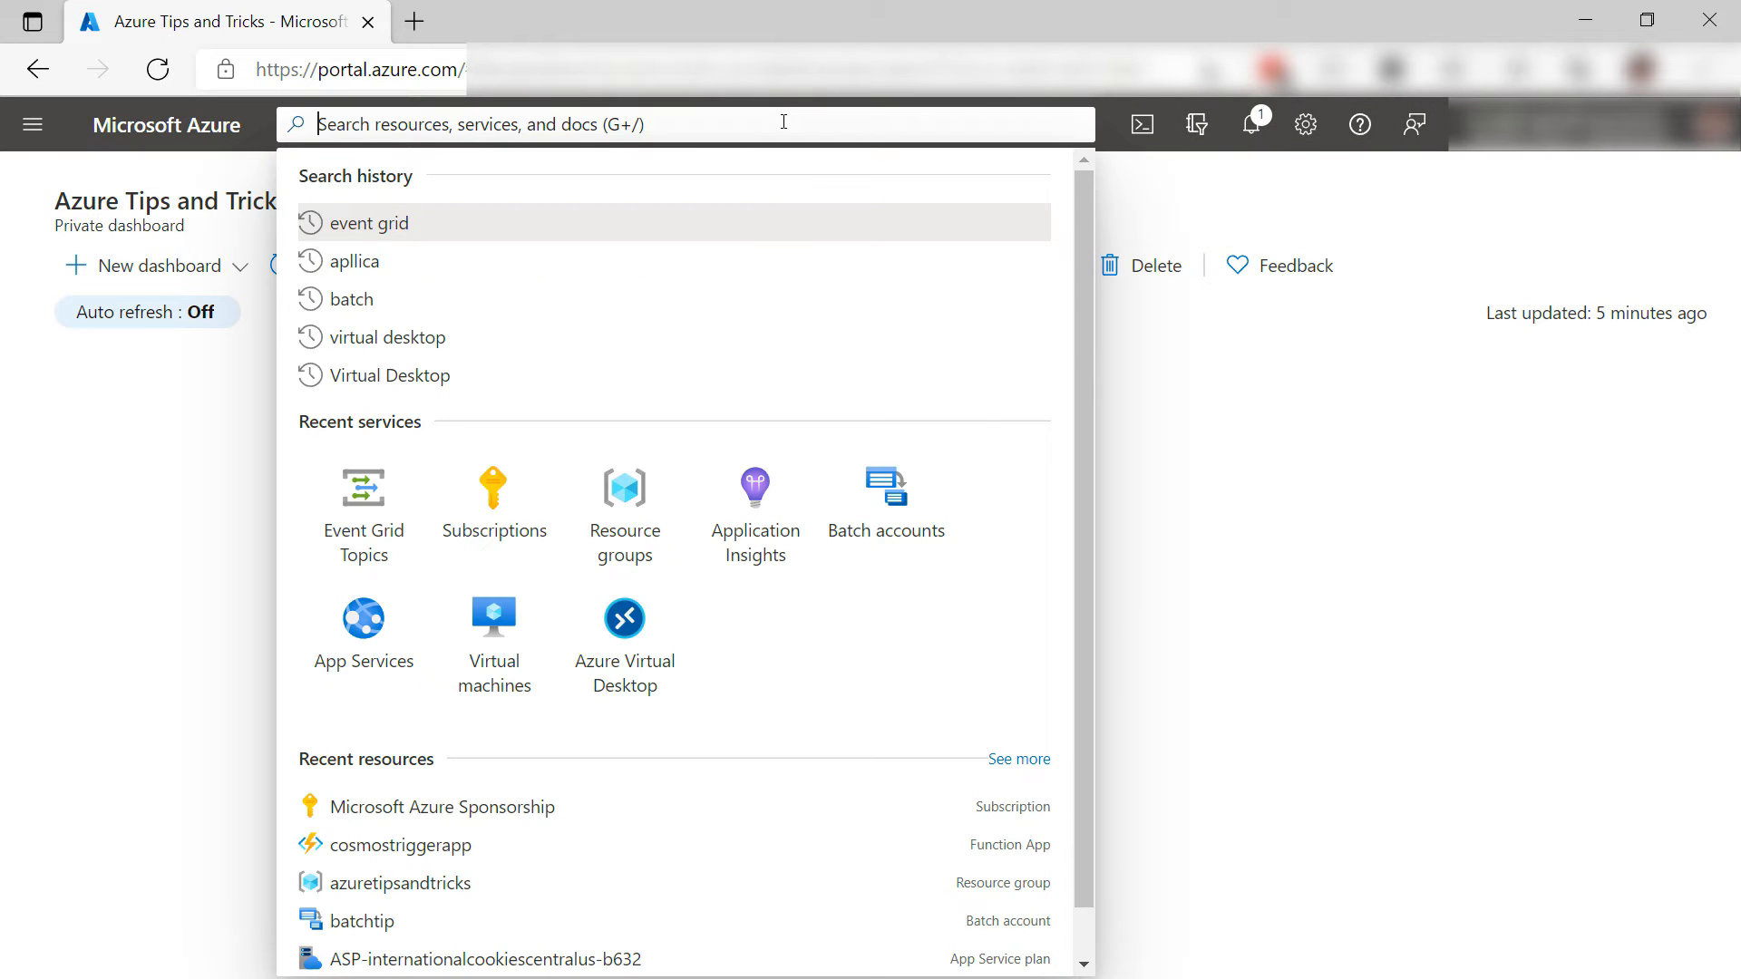
left_click(369, 222)
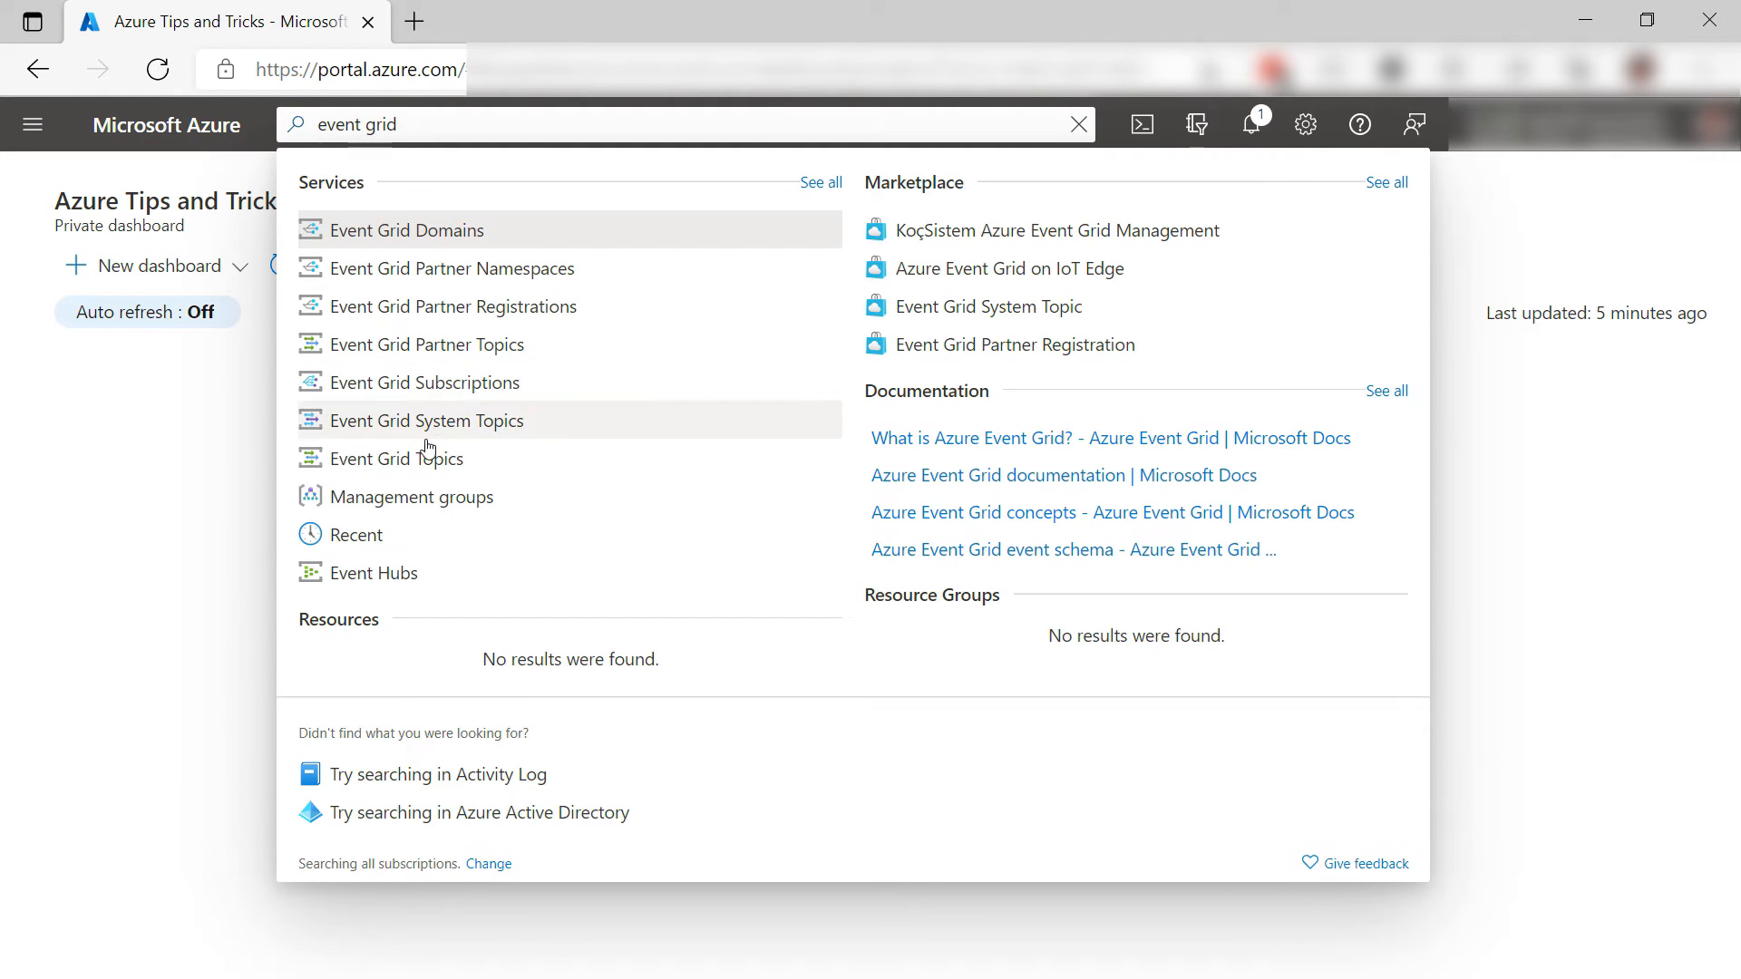
left_click(409, 457)
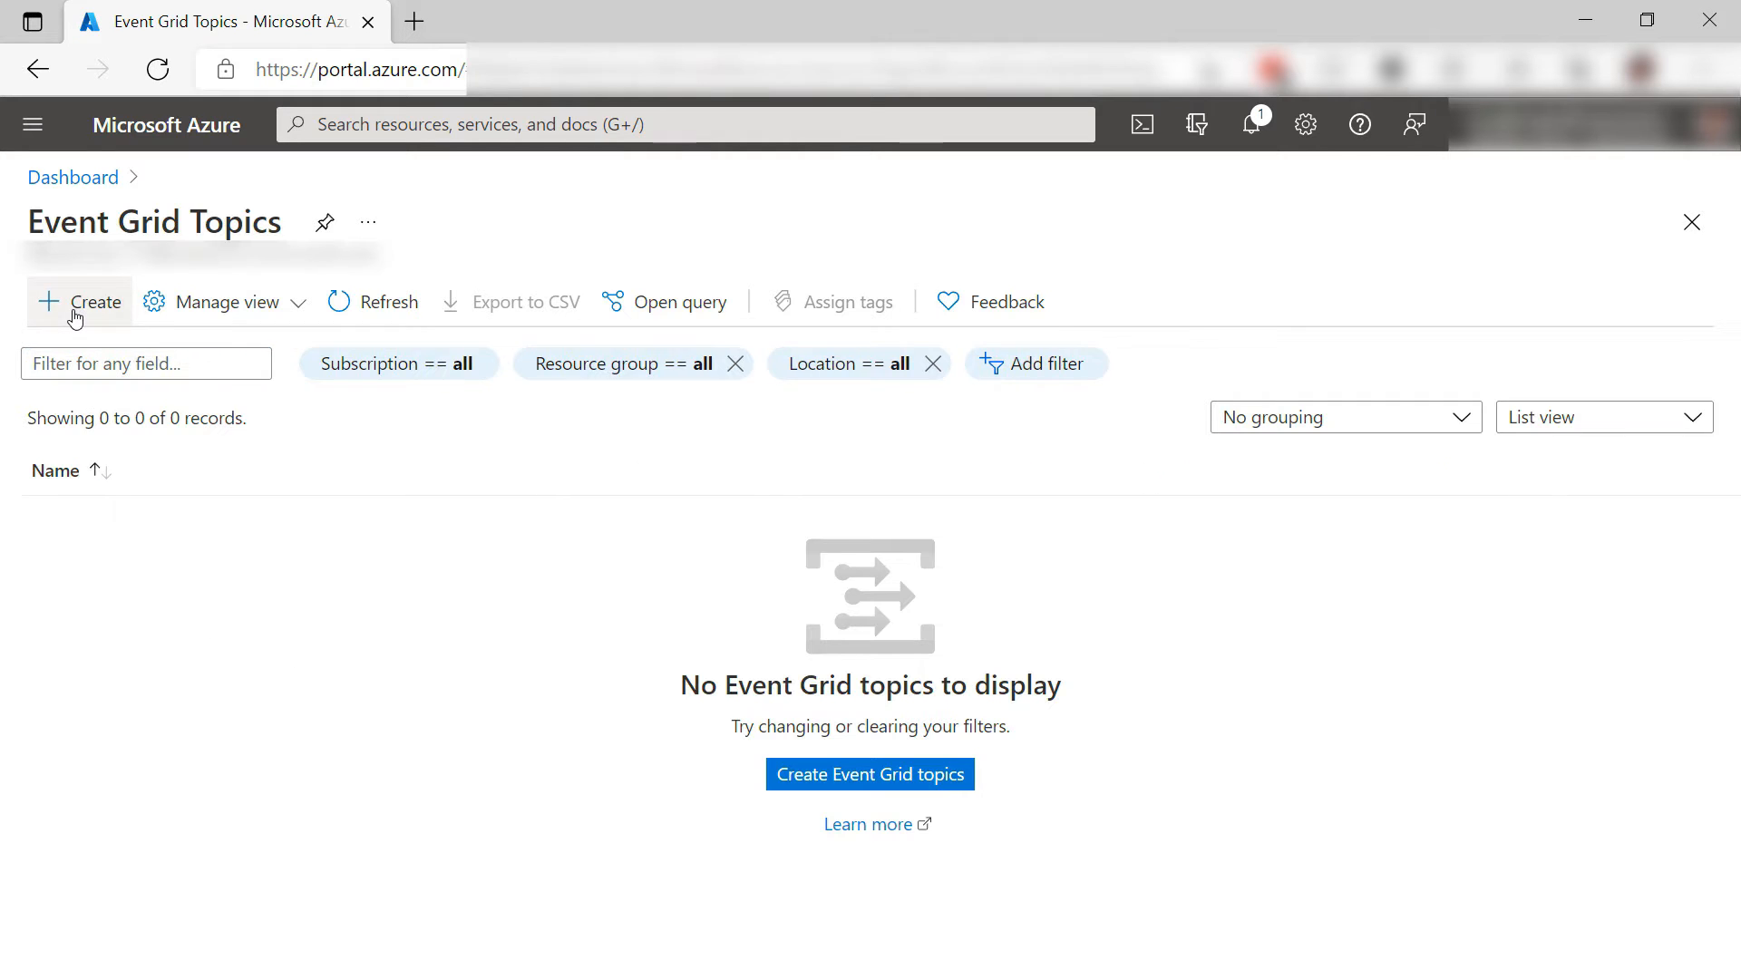
left_click(78, 301)
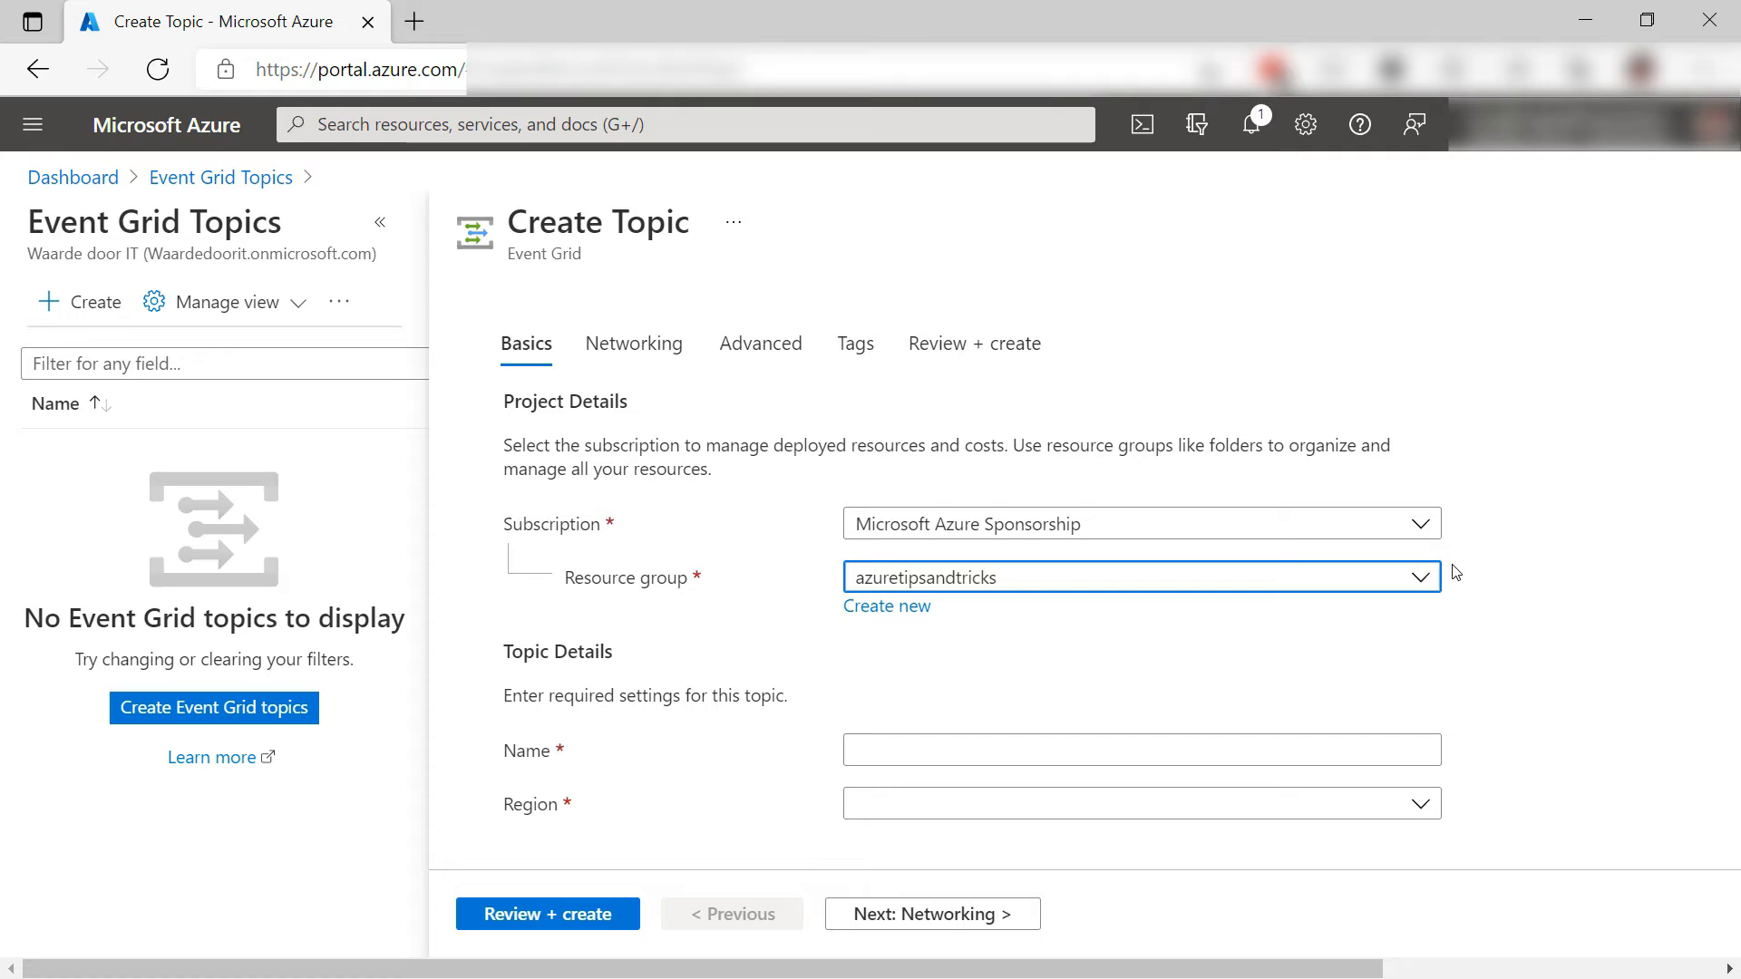
left_click(1141, 750)
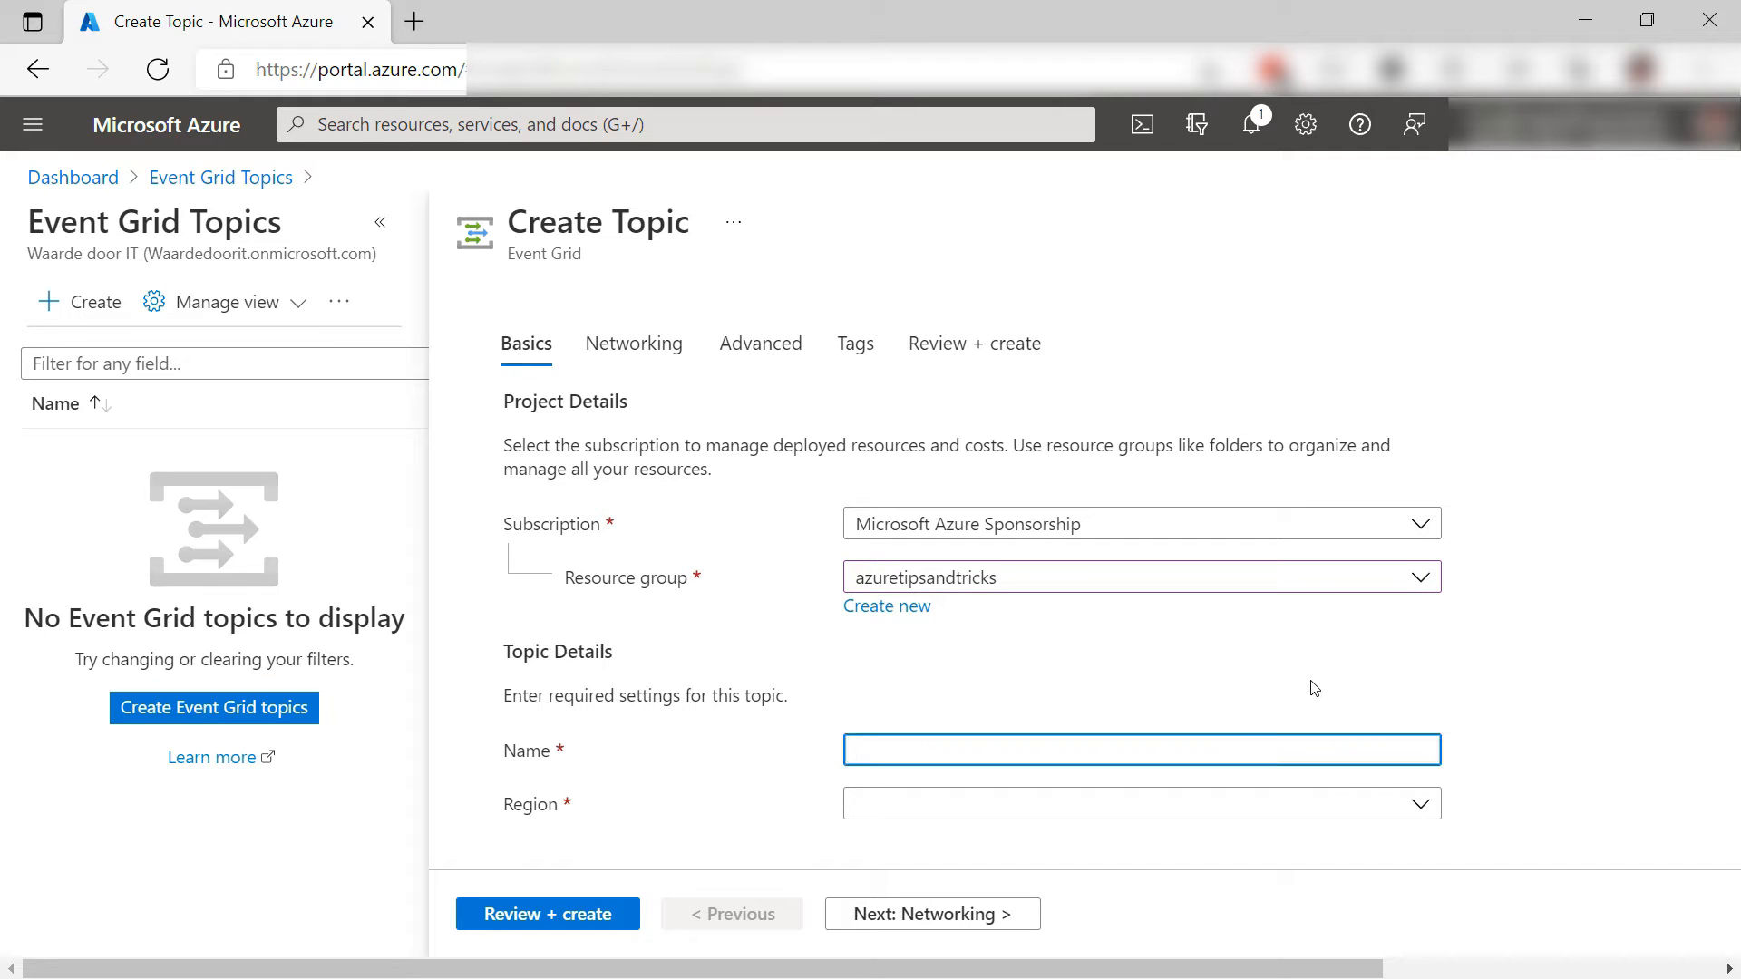
type("thingsforfunctions")
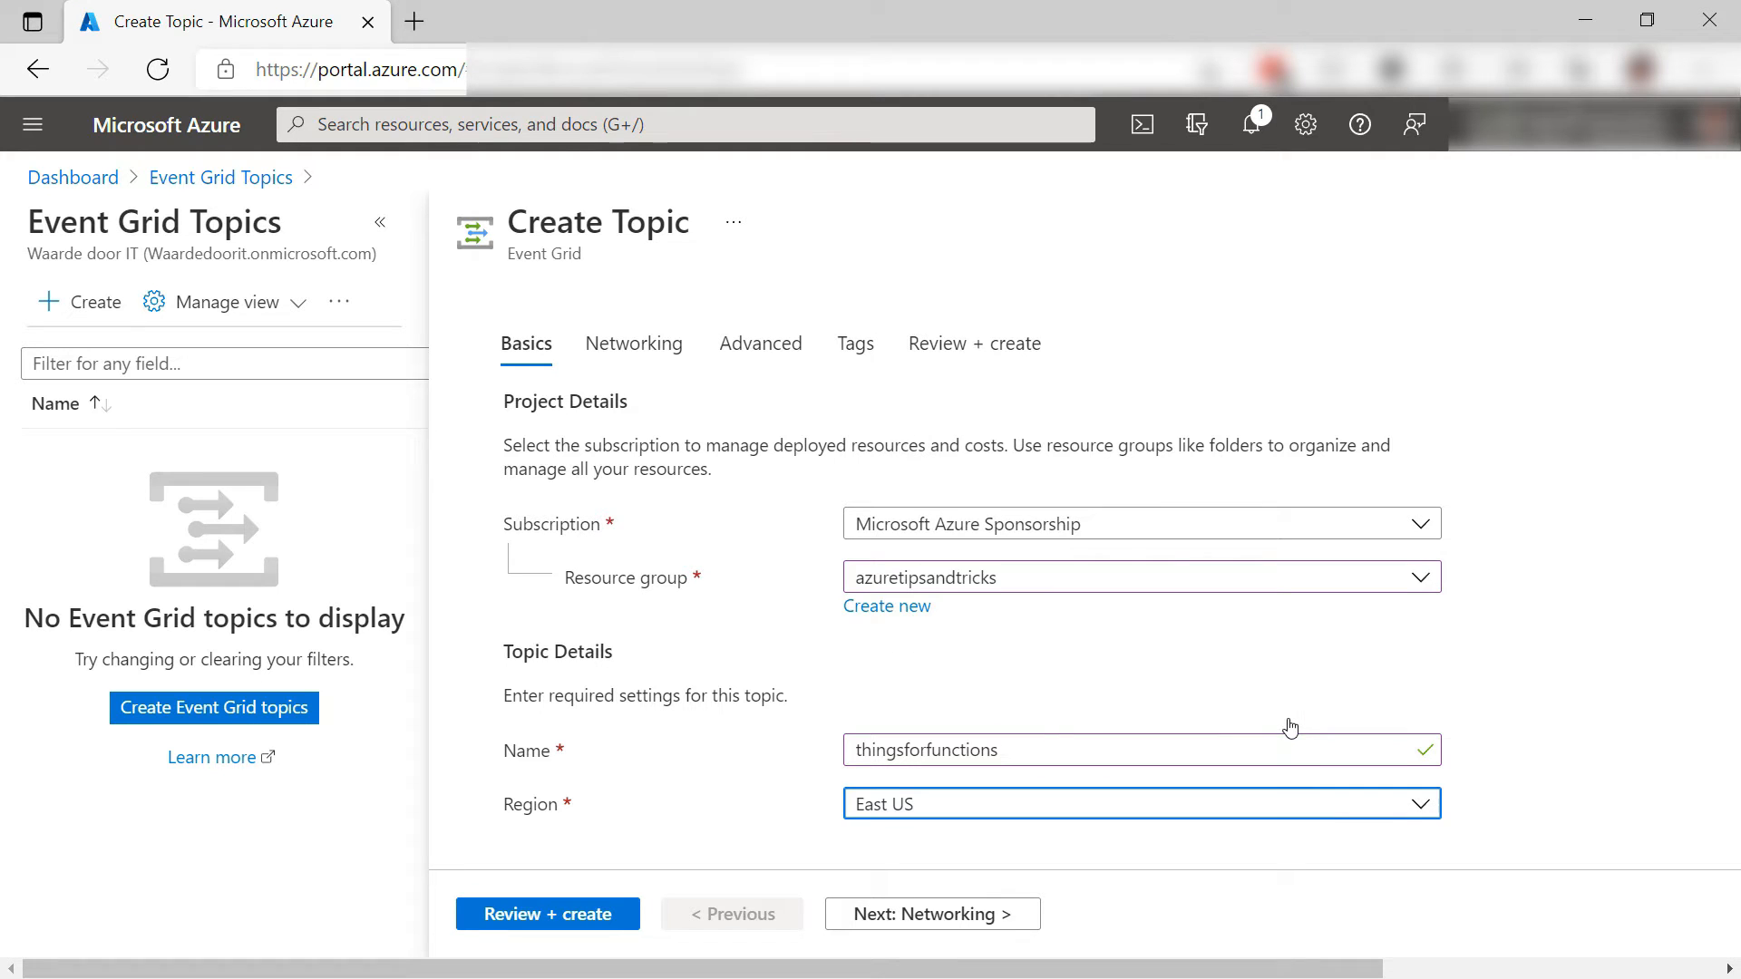
left_click(545, 914)
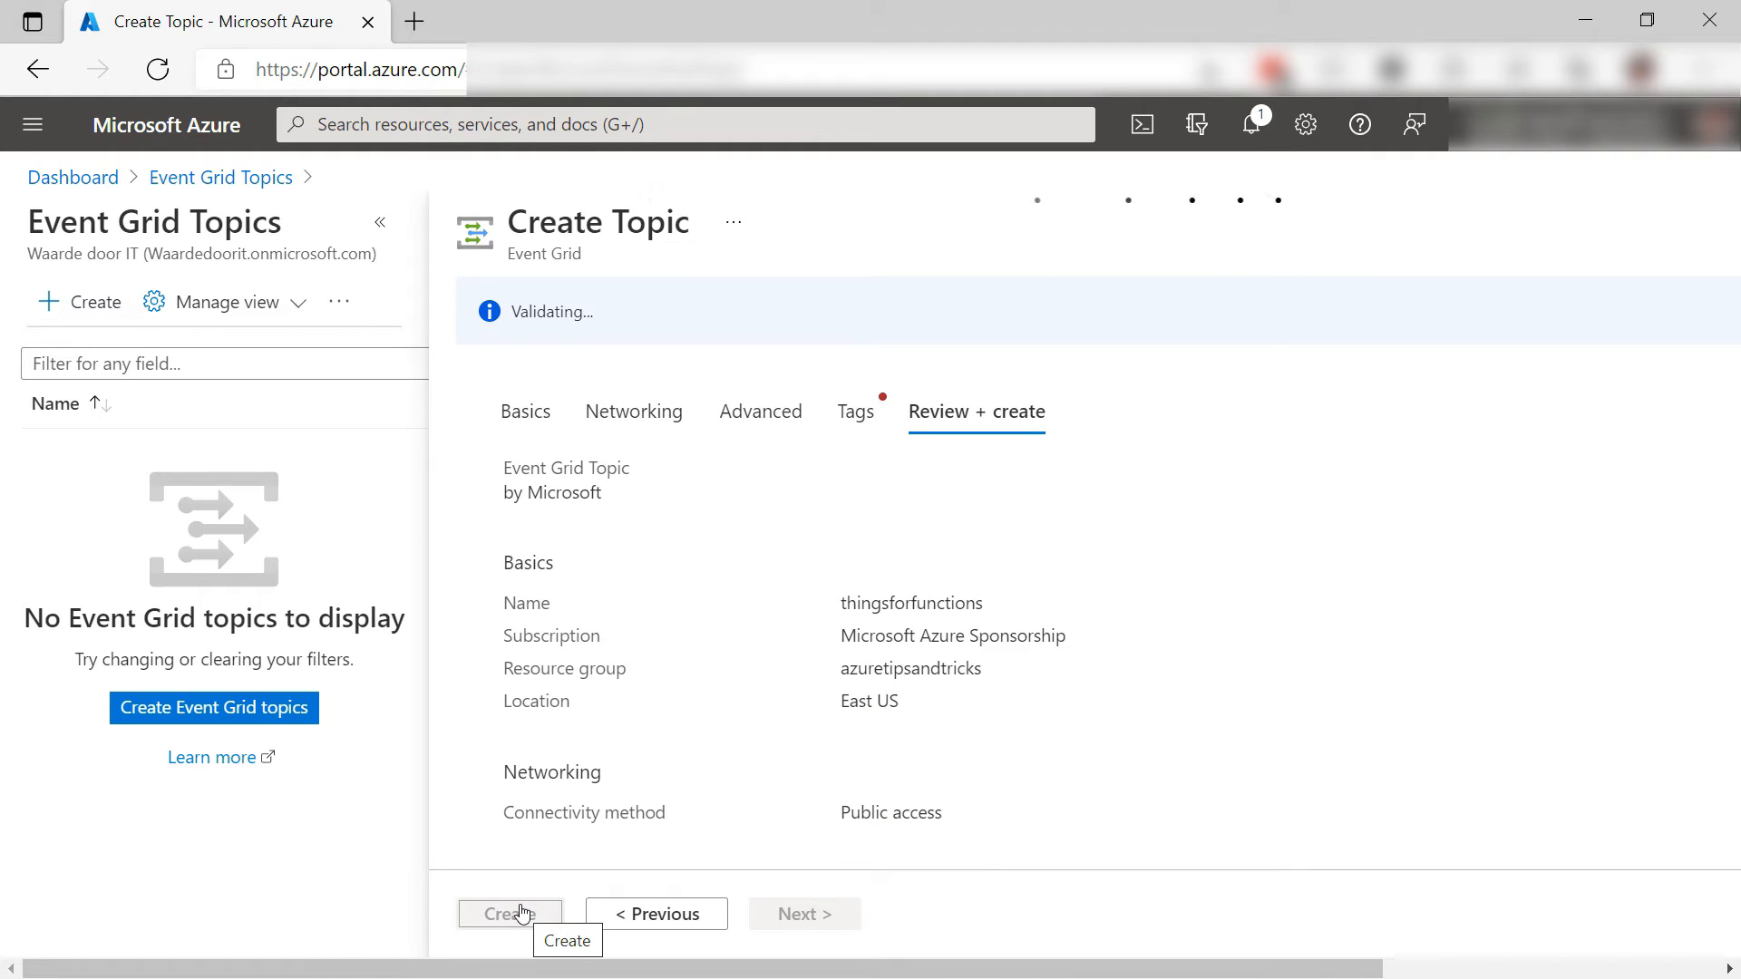
Create the topic, then start event subscription functionsub with an Azure Function endpoint type
left_click(509, 914)
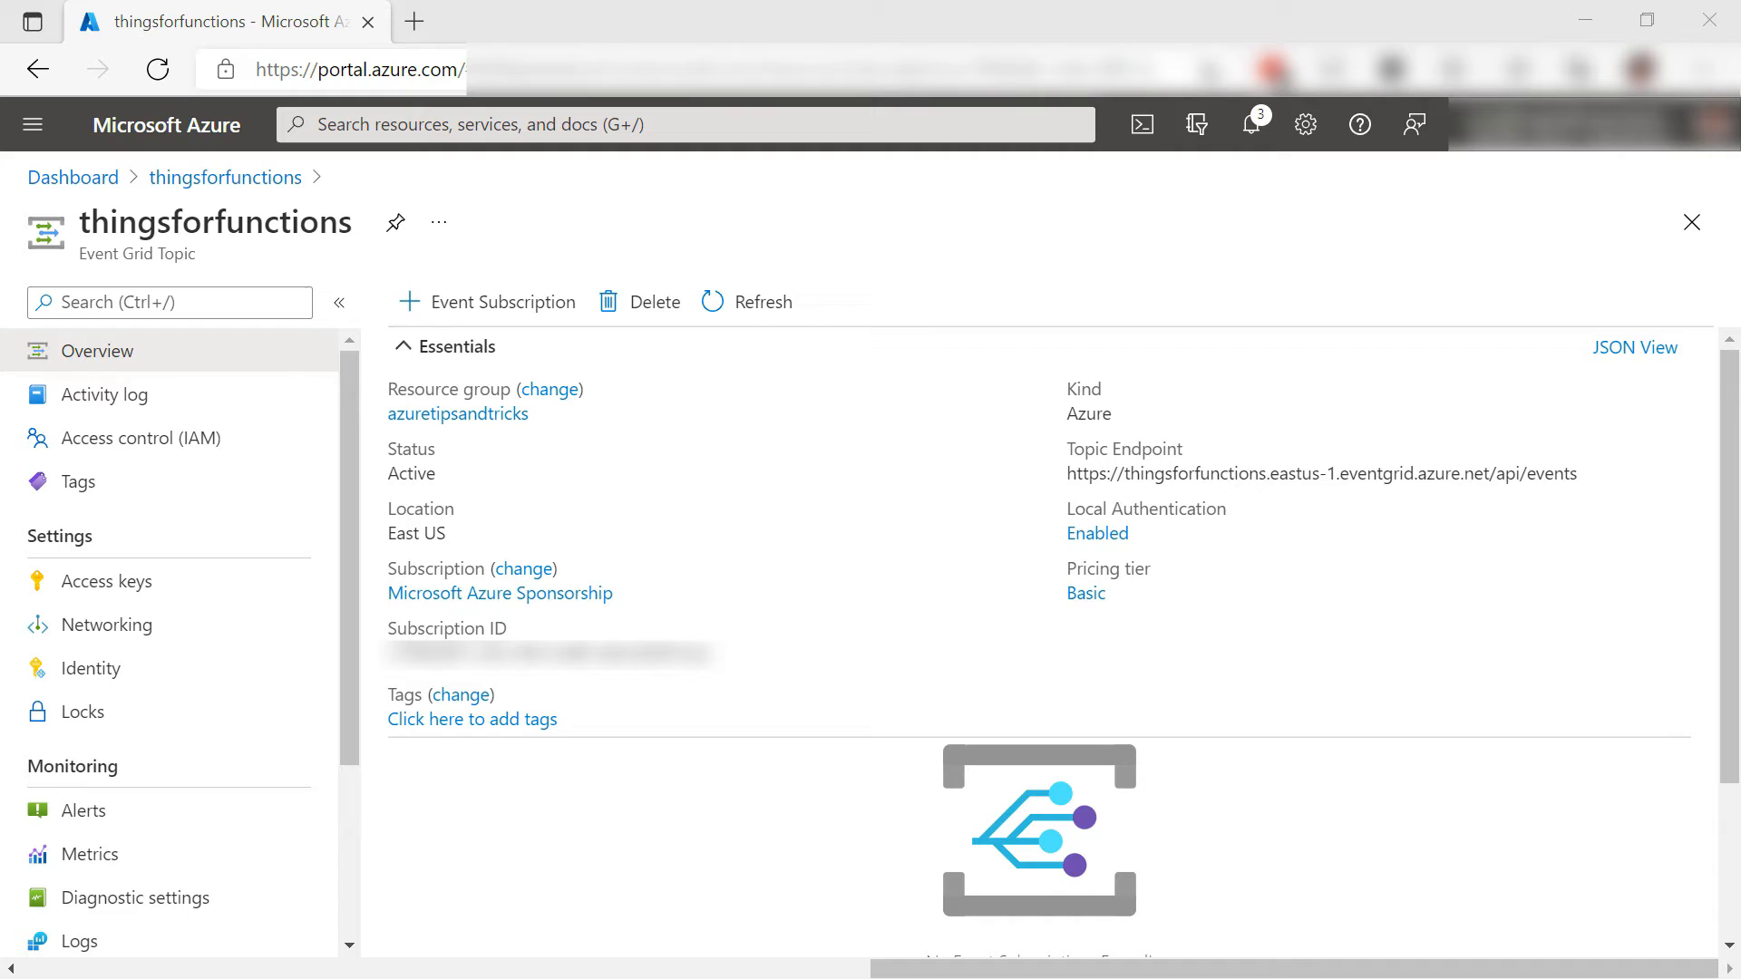
left_click(500, 301)
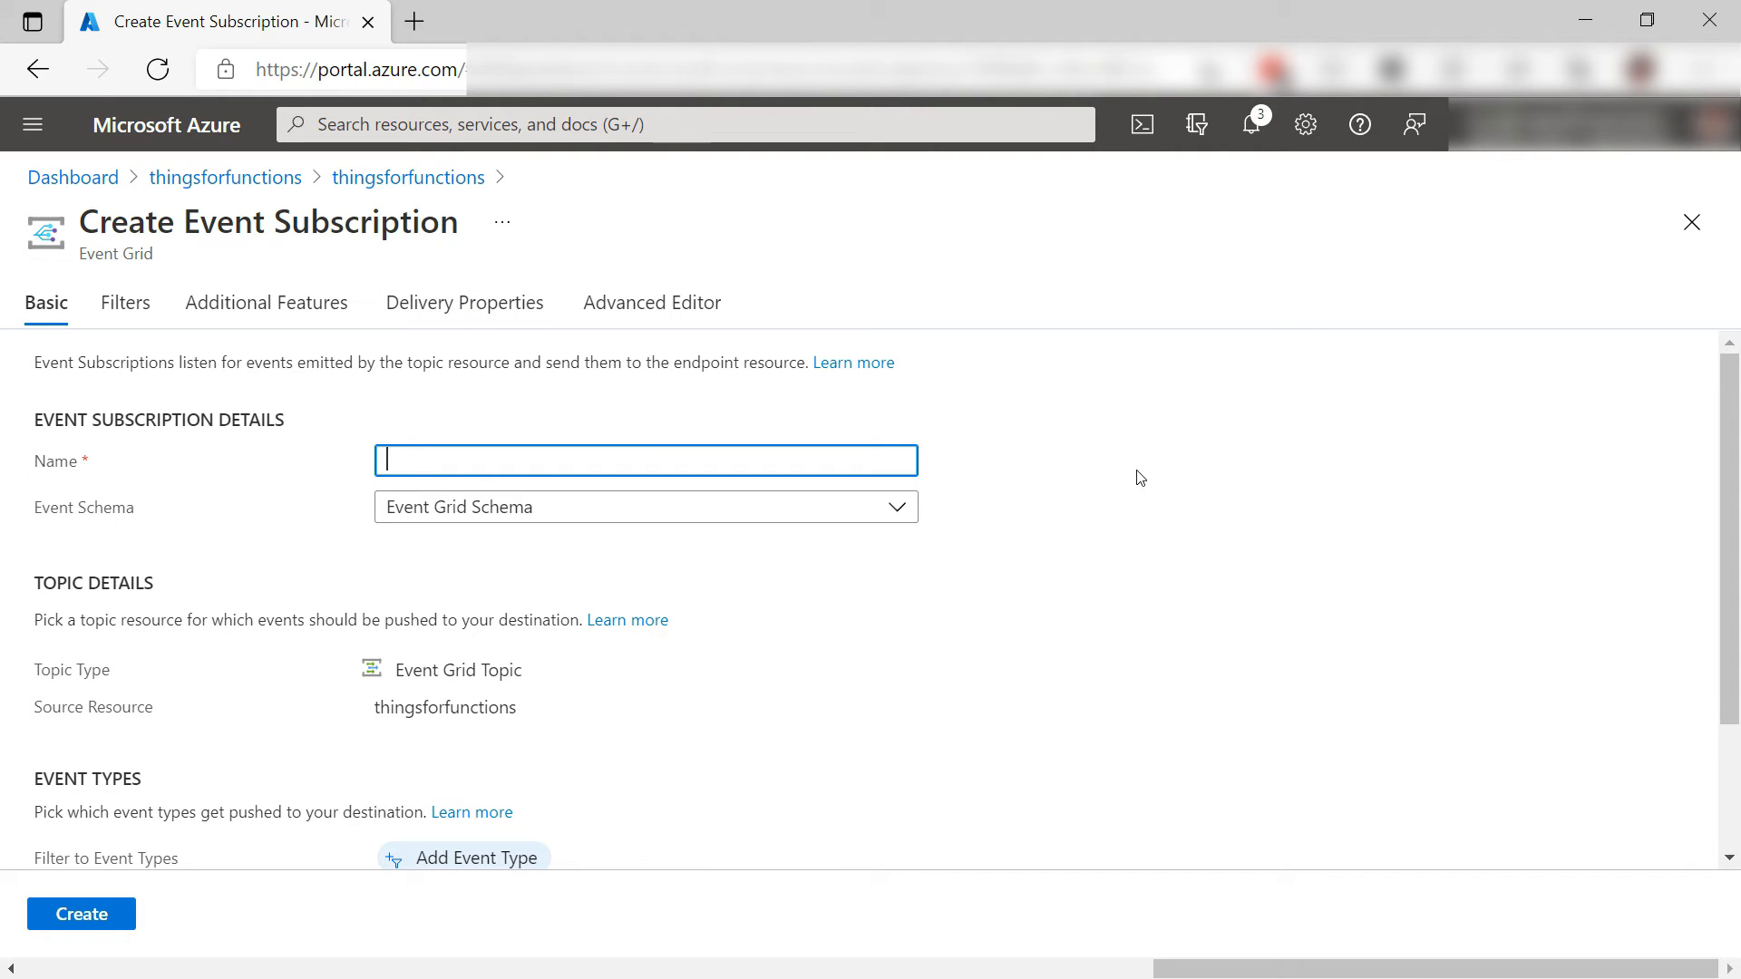
type("functio")
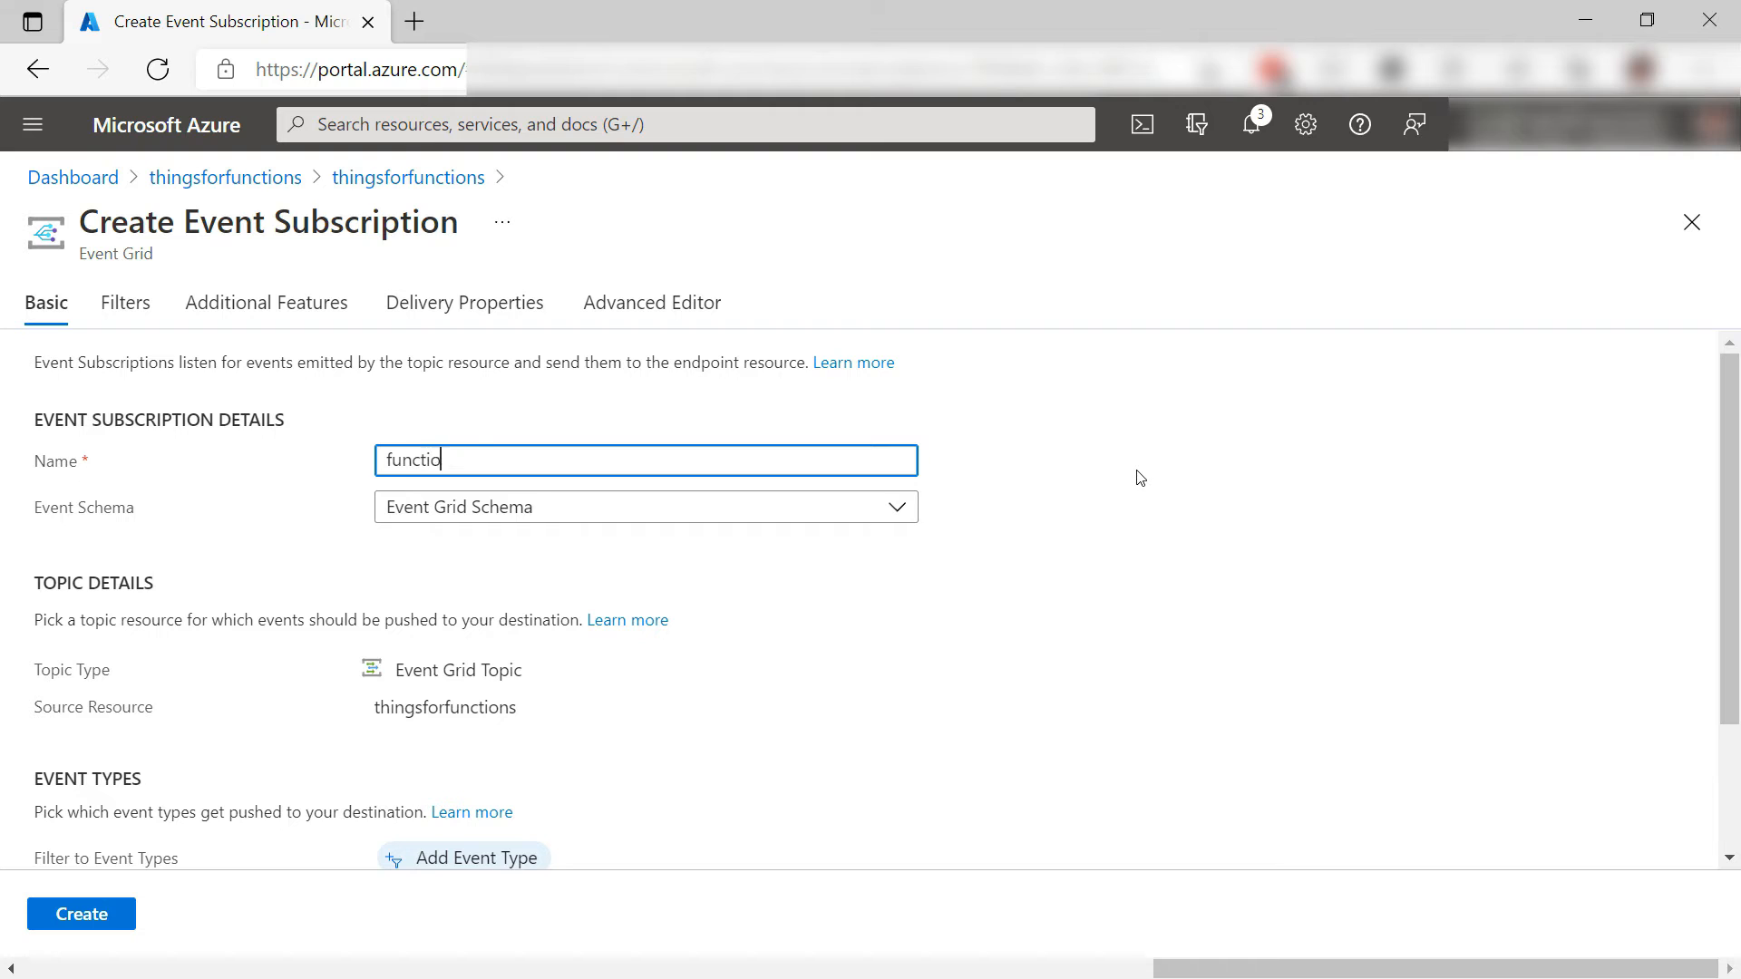
type("nsub")
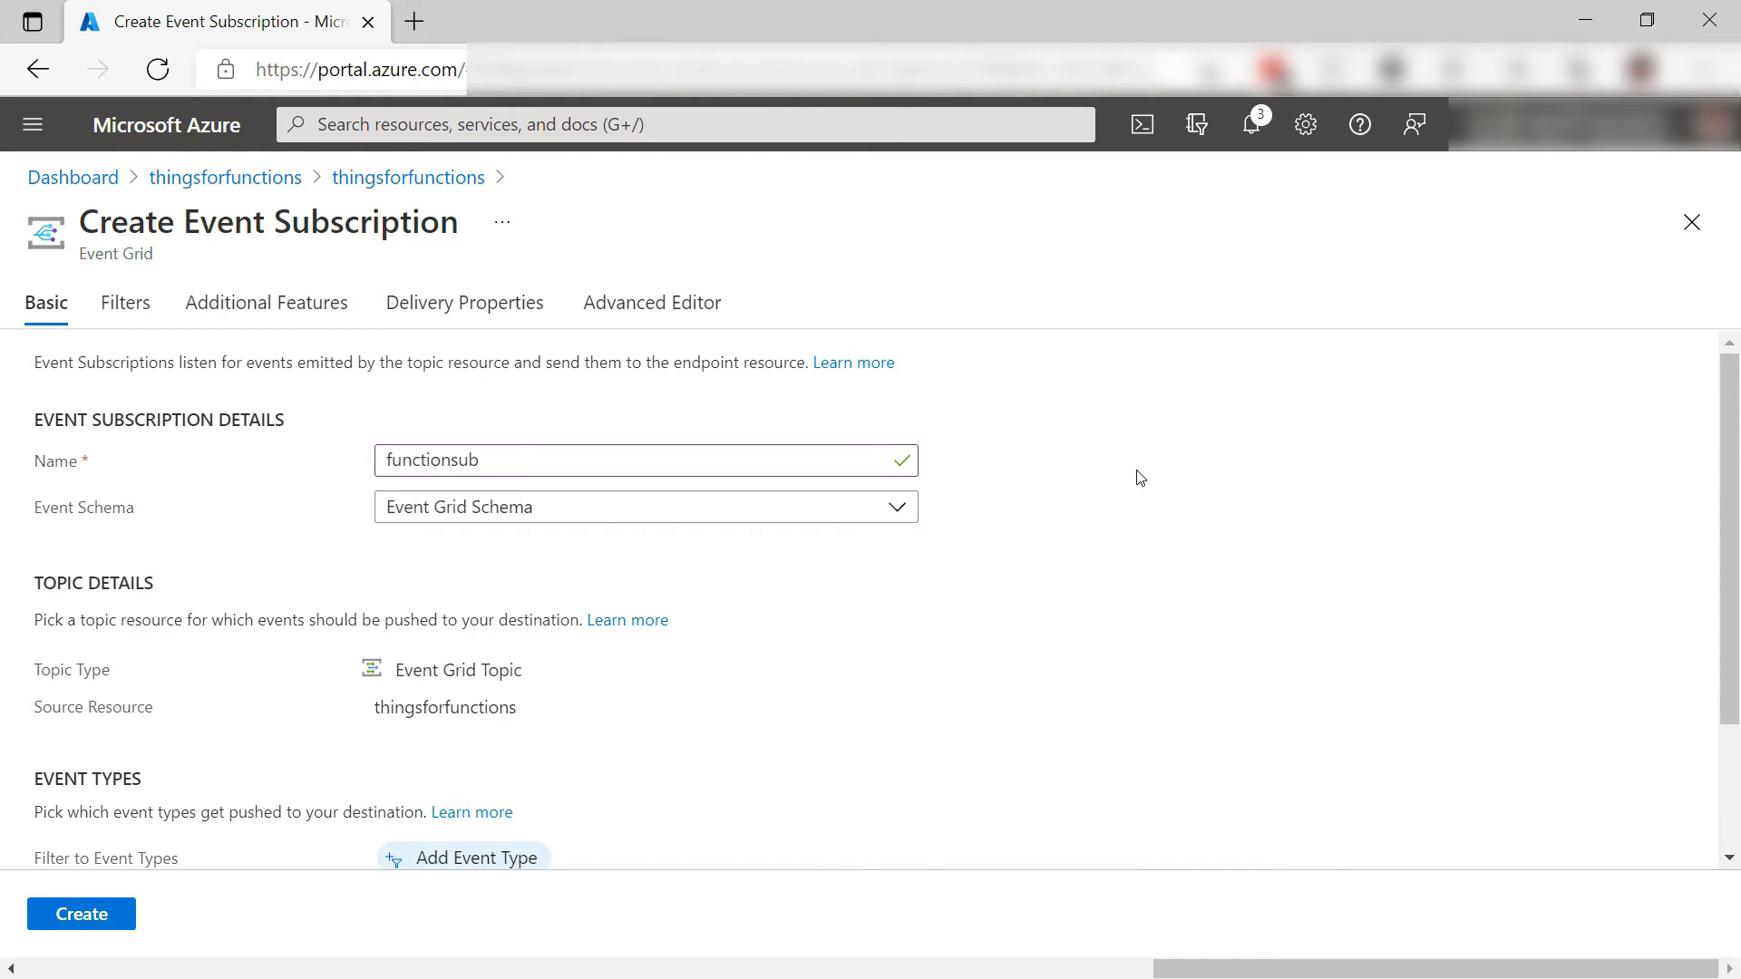
scroll("down", 3)
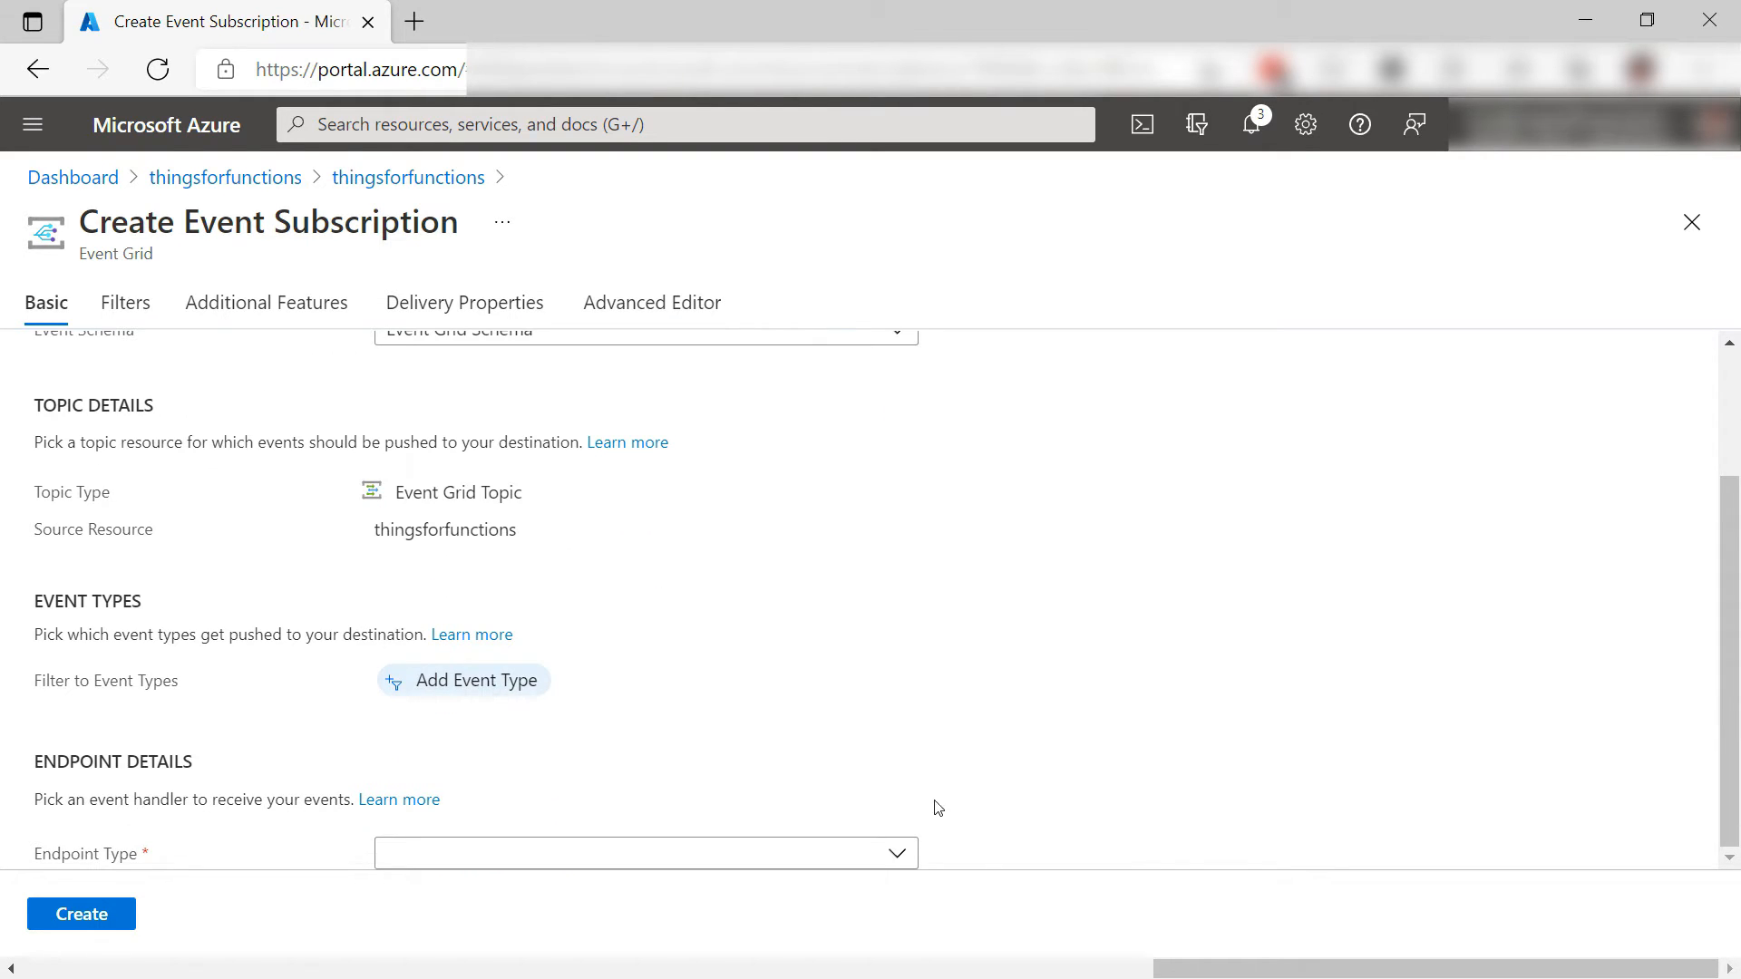
left_click(645, 852)
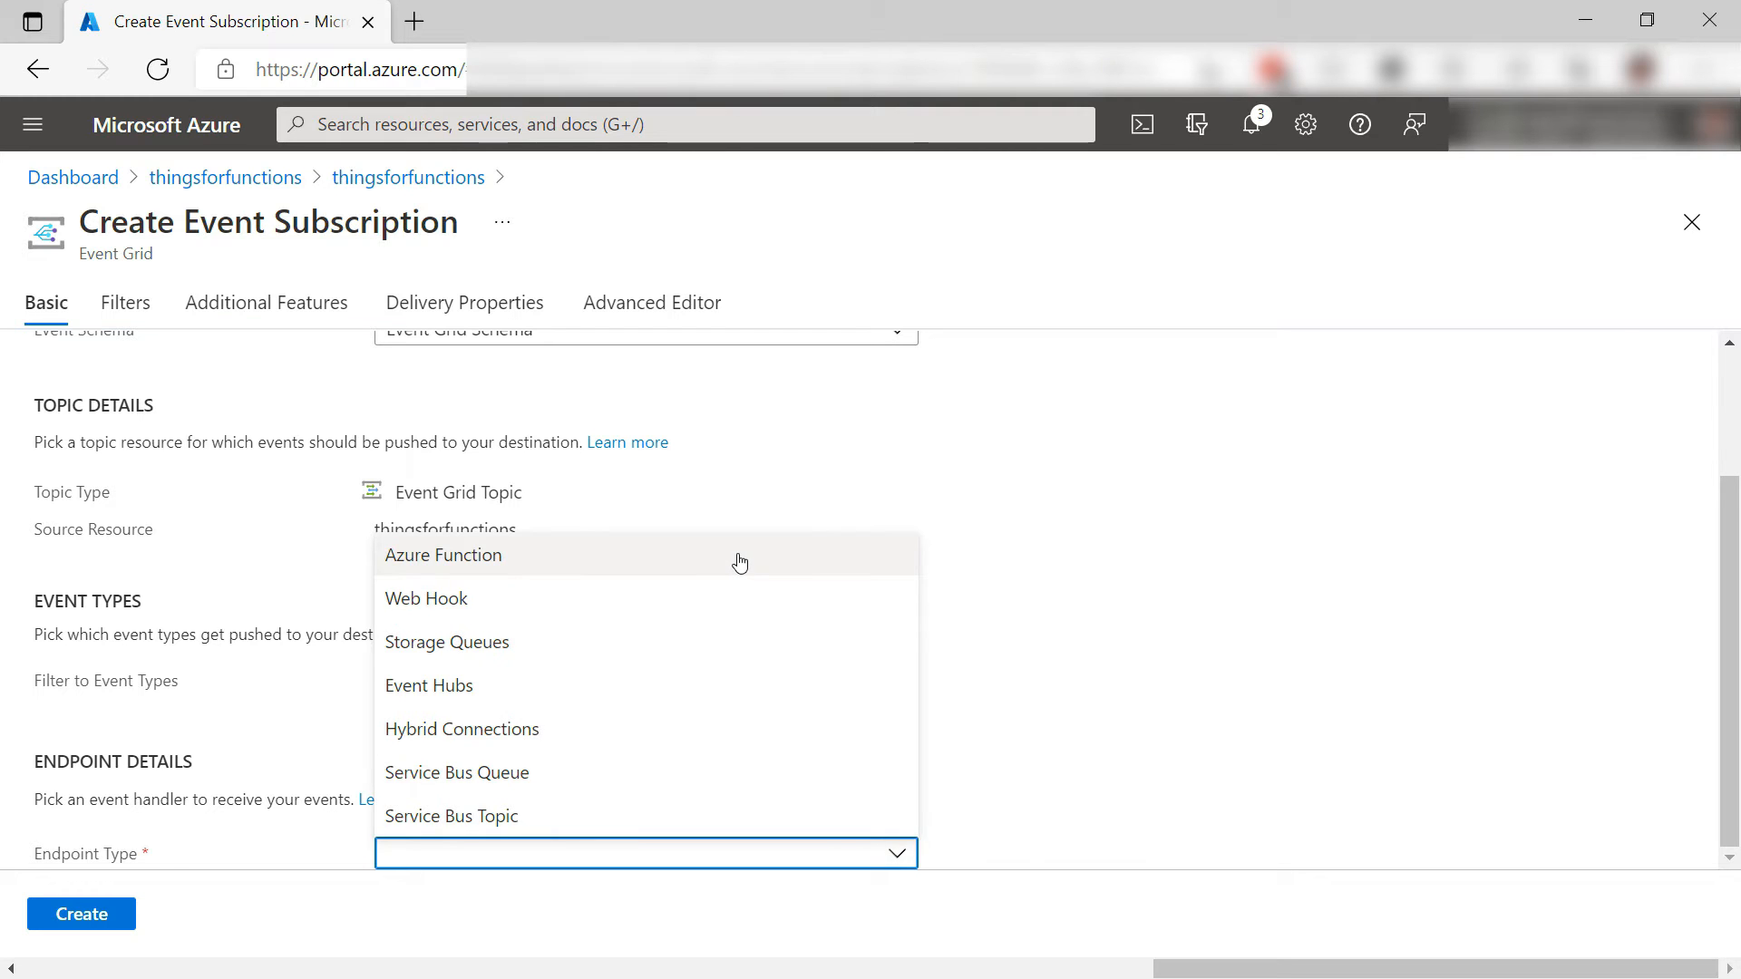
left_click(444, 555)
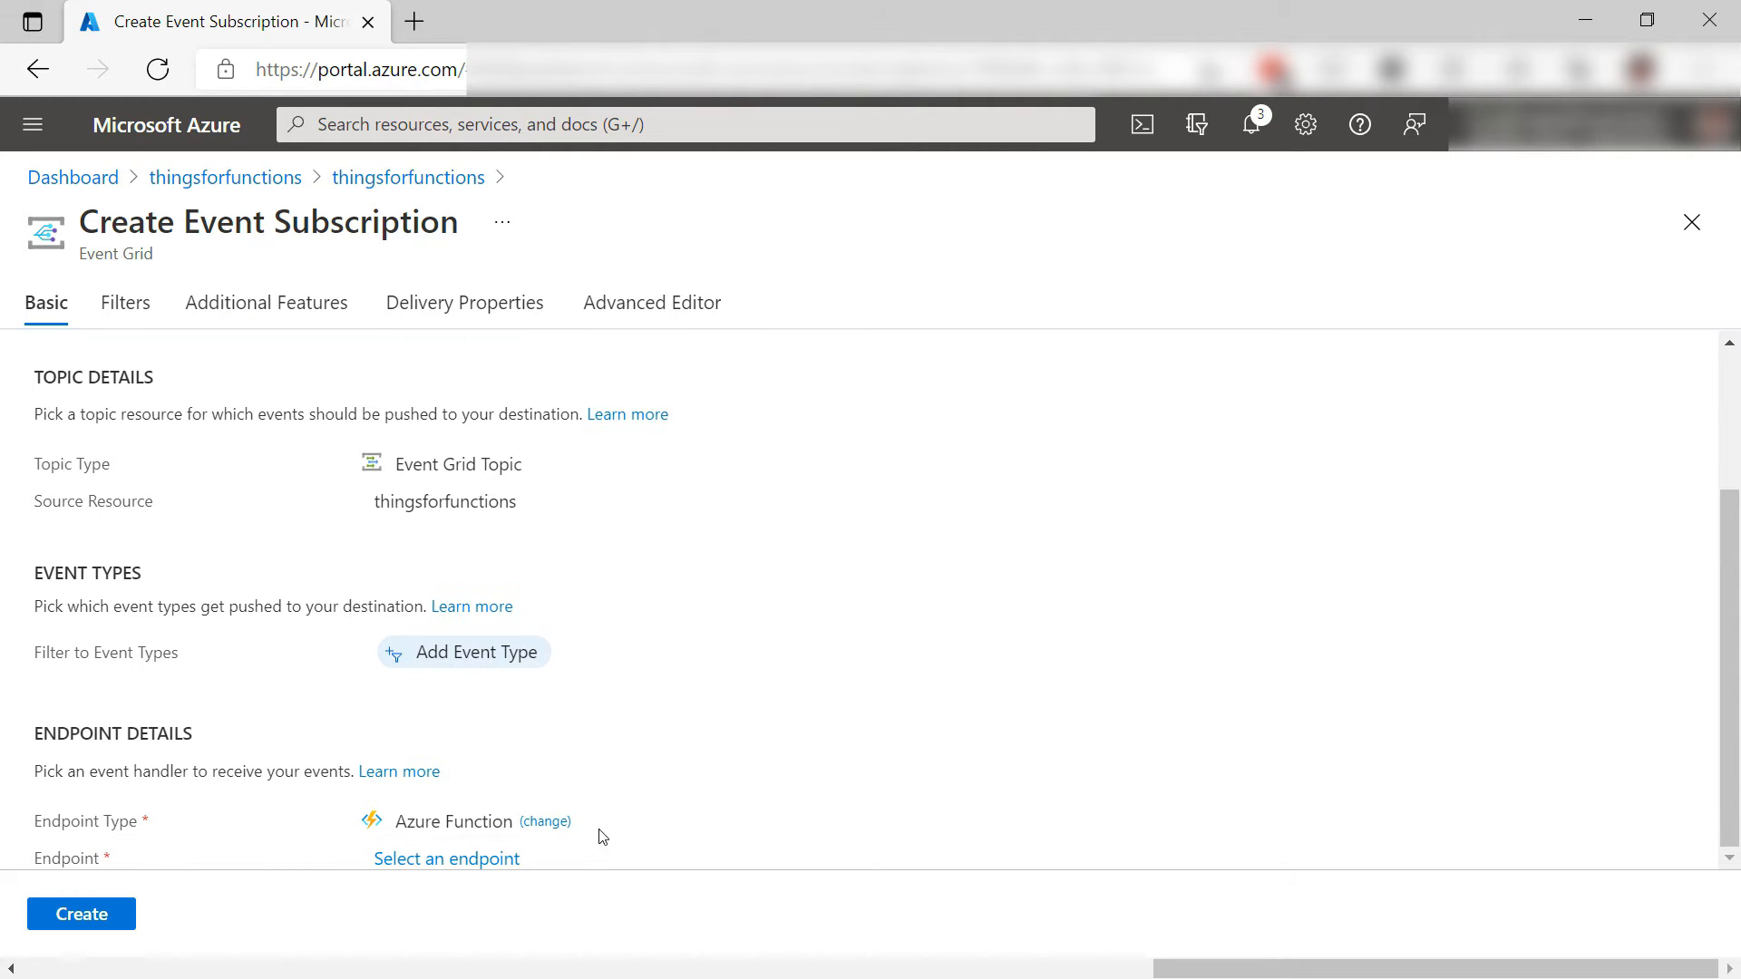
Set the subscription endpoint to the EventGridTrigger function and confirm the selection
left_click(446, 859)
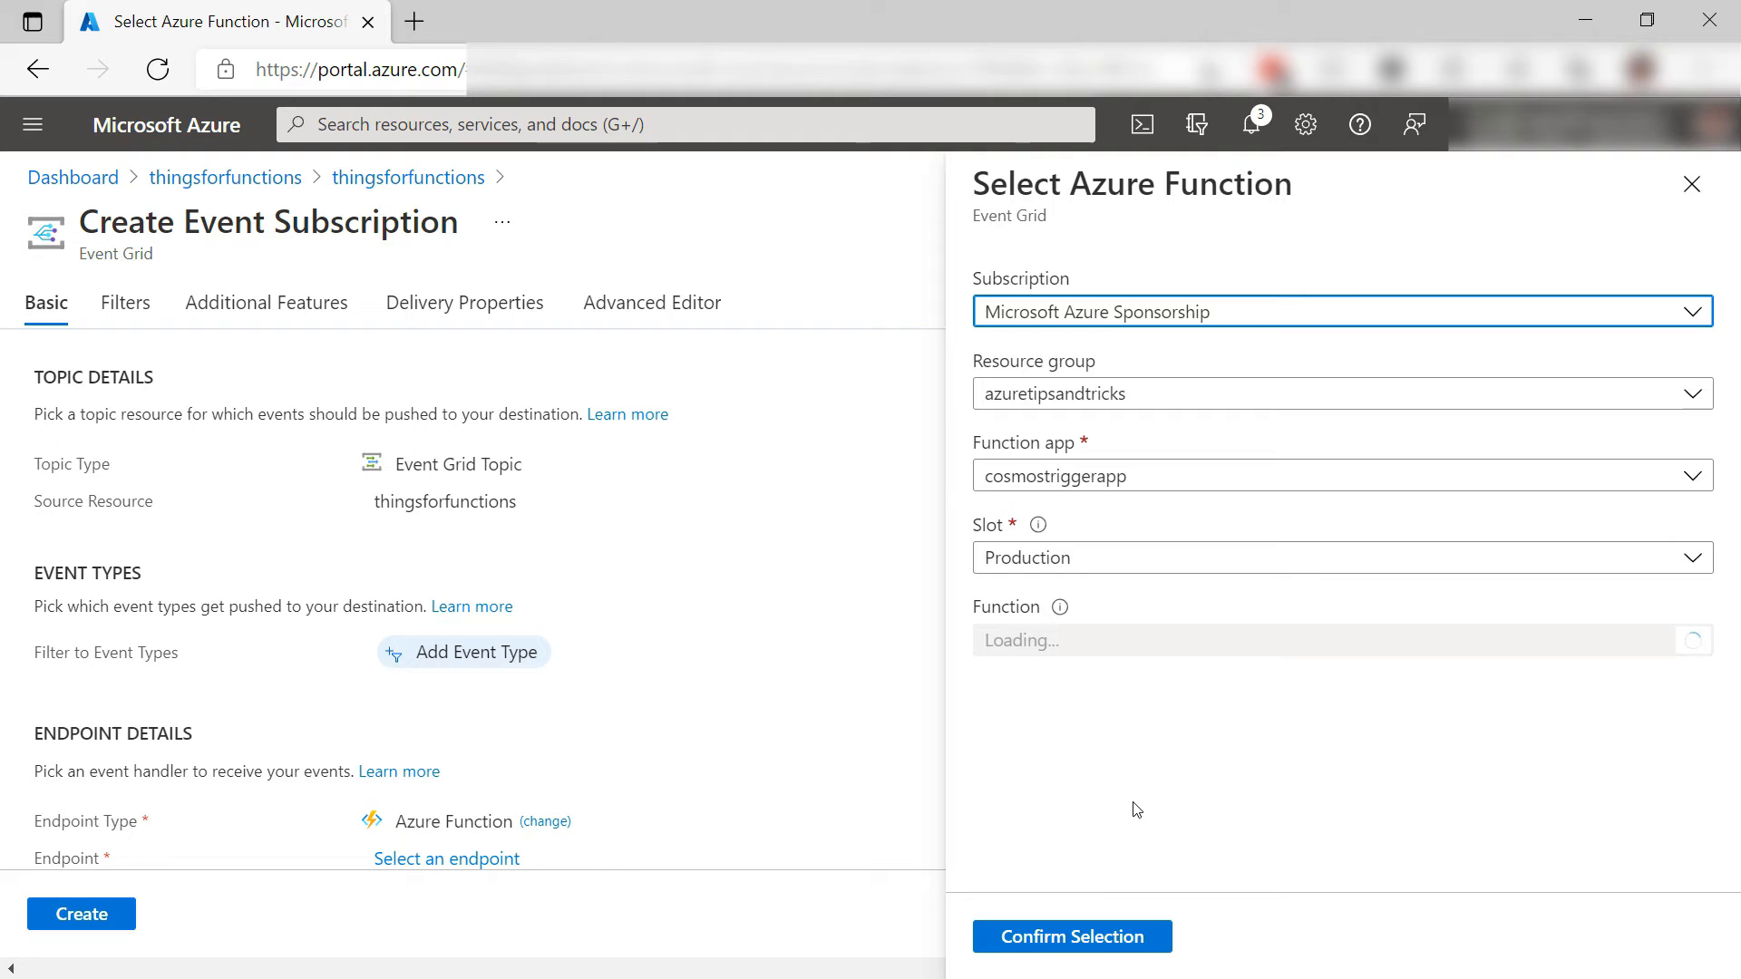
left_click(1332, 640)
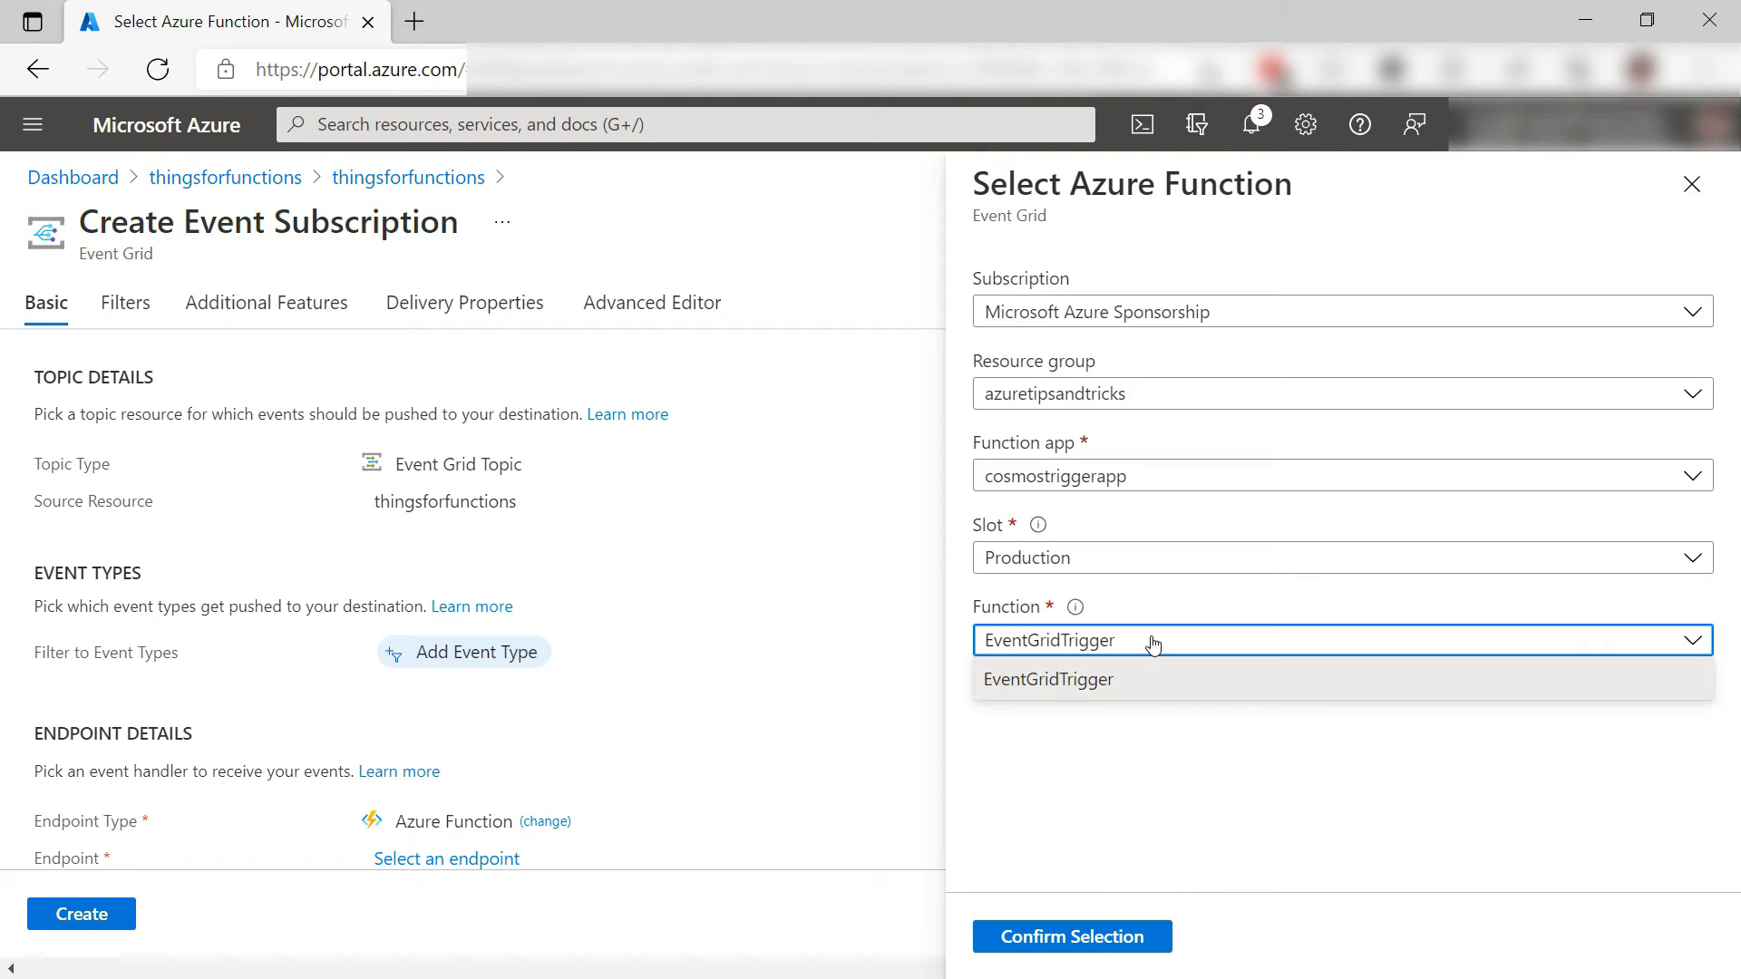
left_click(1045, 678)
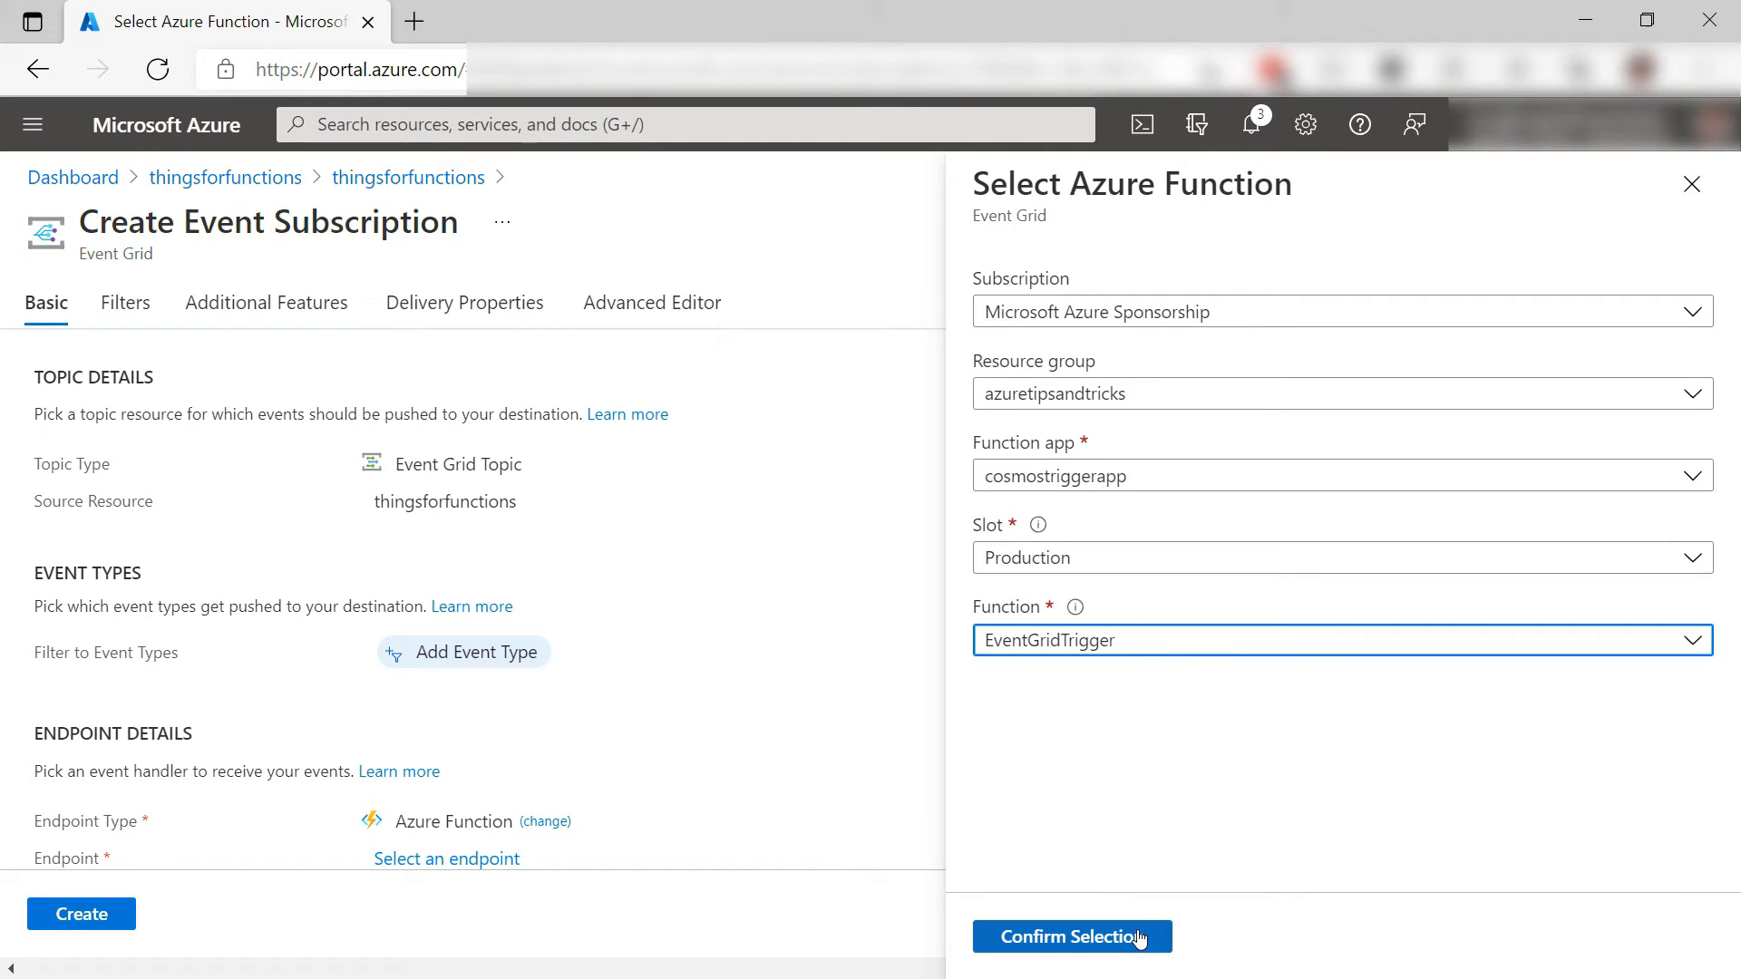
left_click(1069, 936)
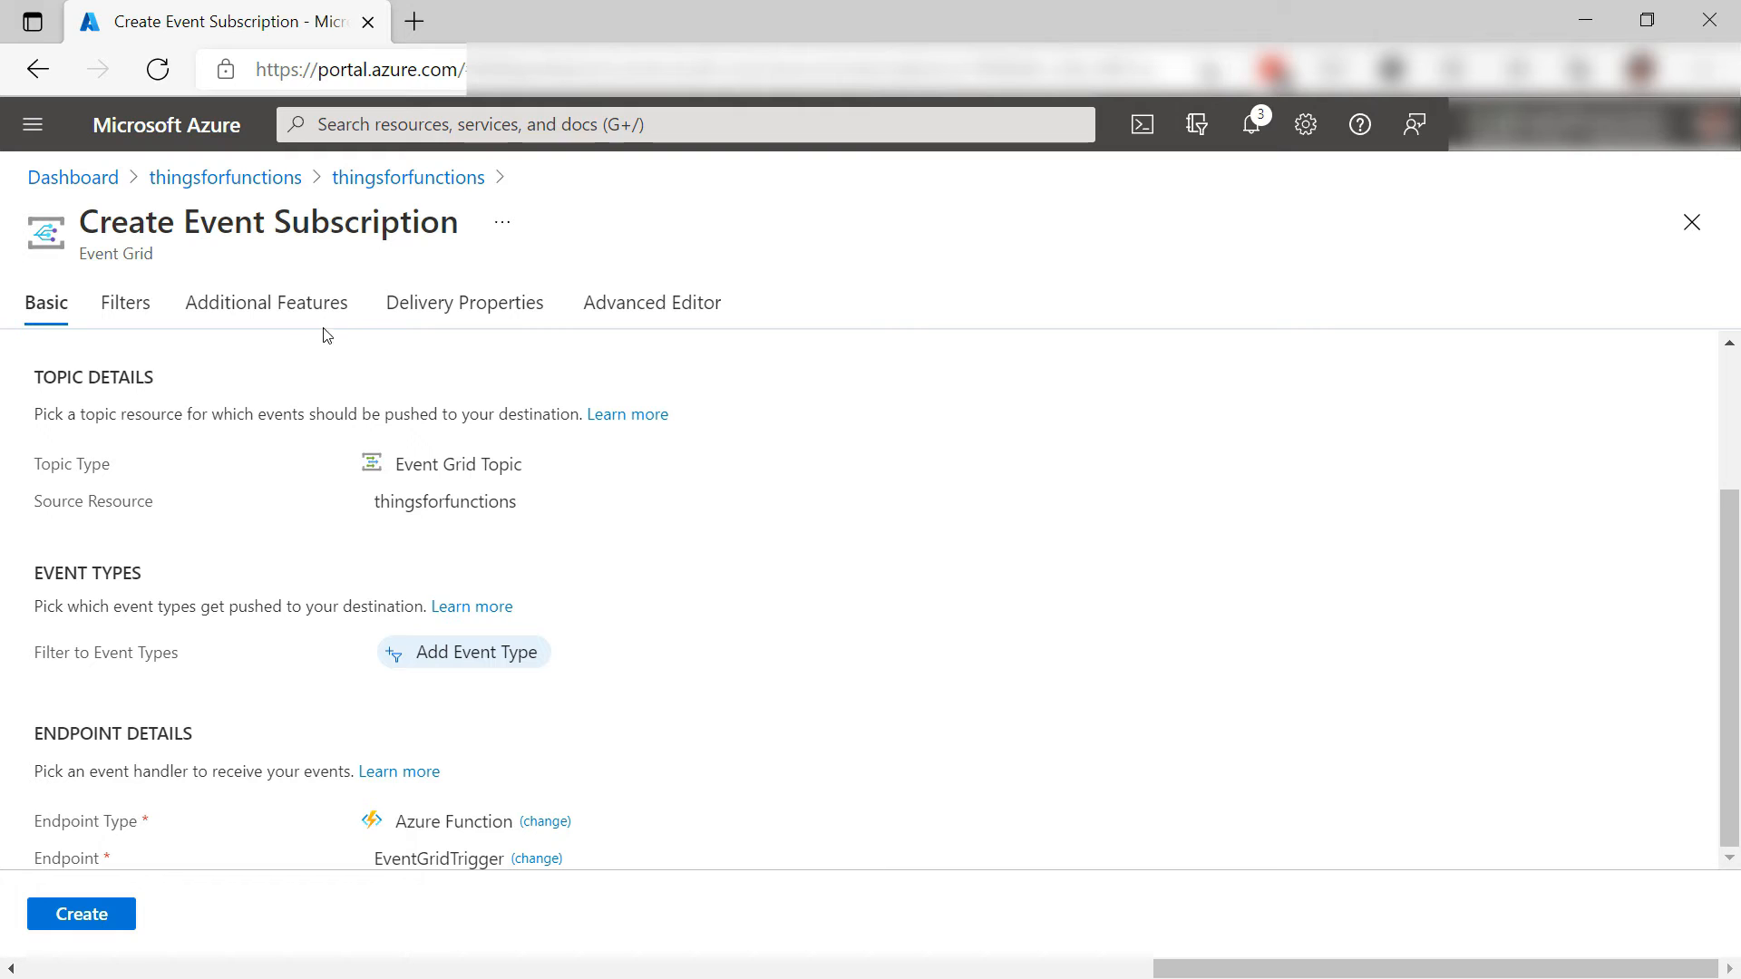
Review the subscription's Delivery Properties and Additional Features settings
left_click(465, 302)
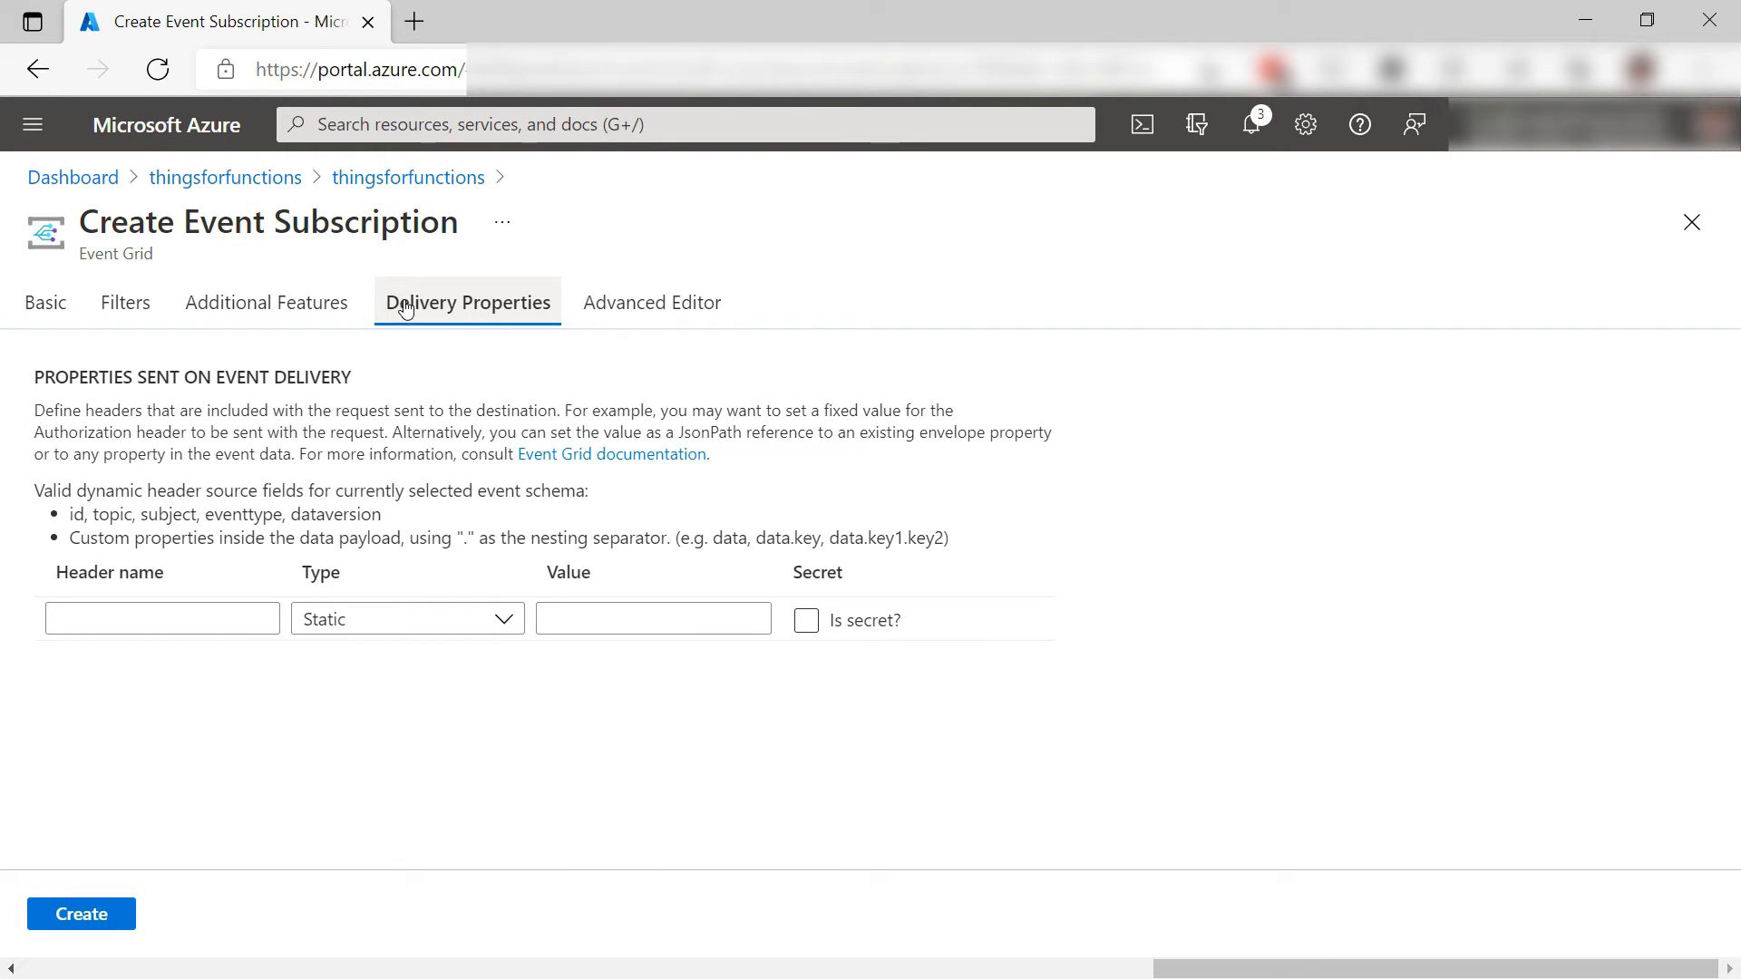
left_click(266, 302)
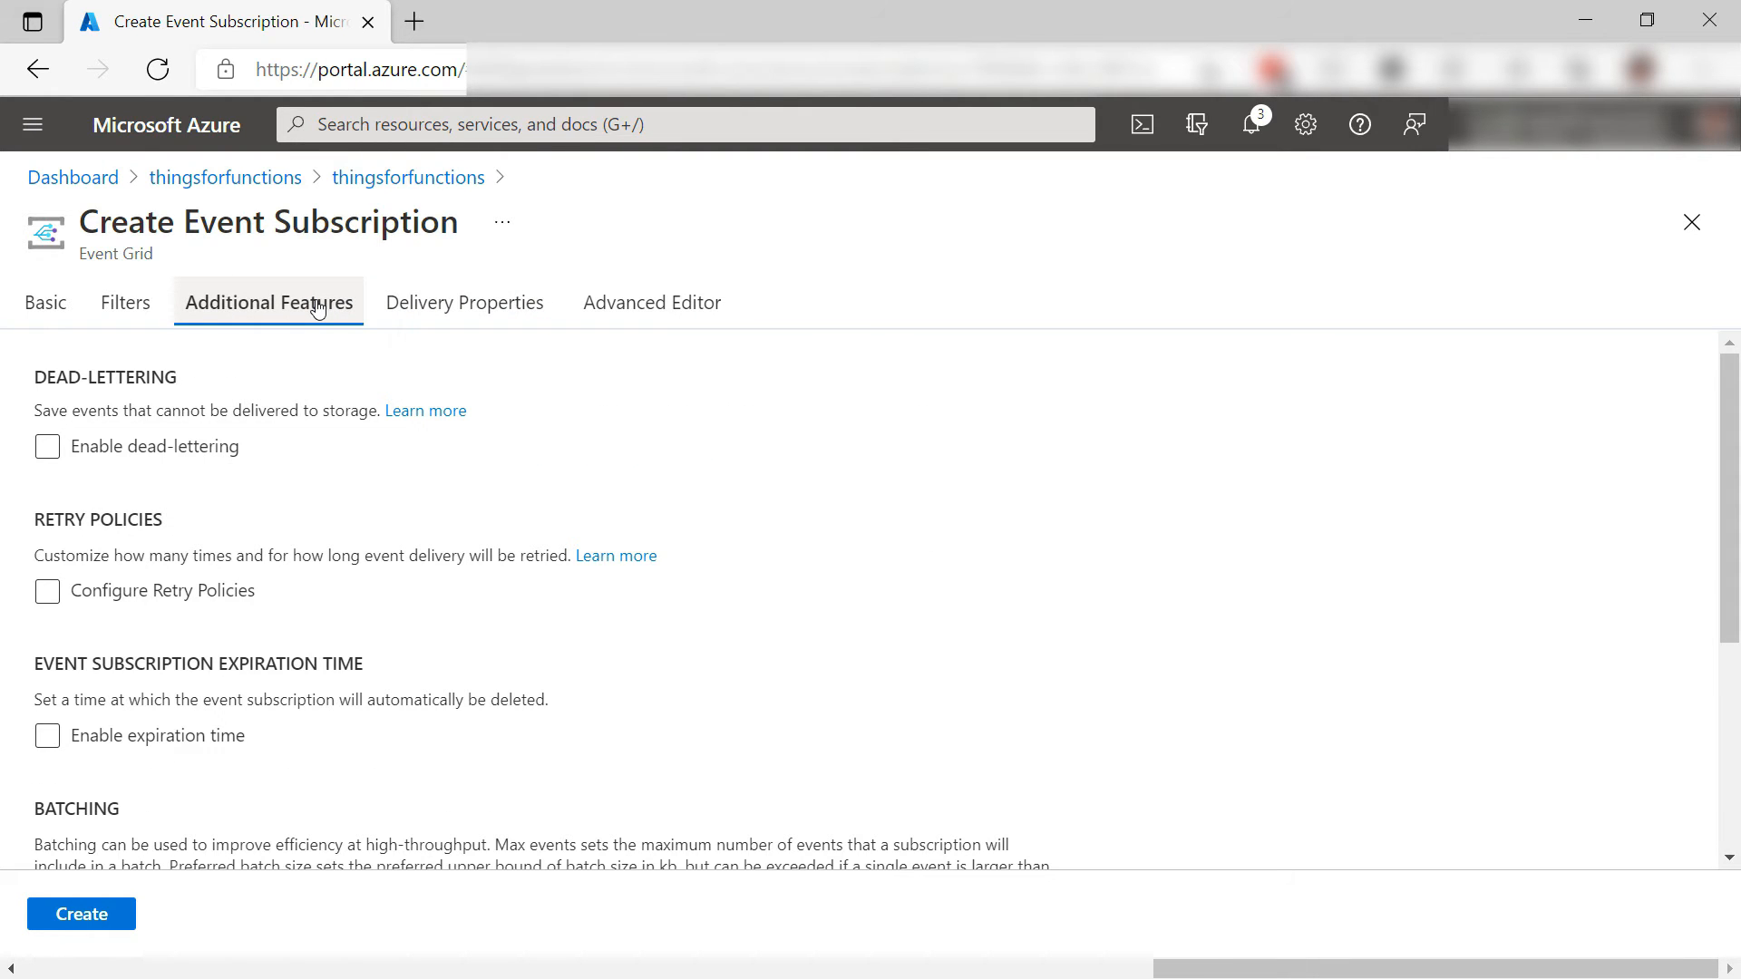
mouse_move(381, 491)
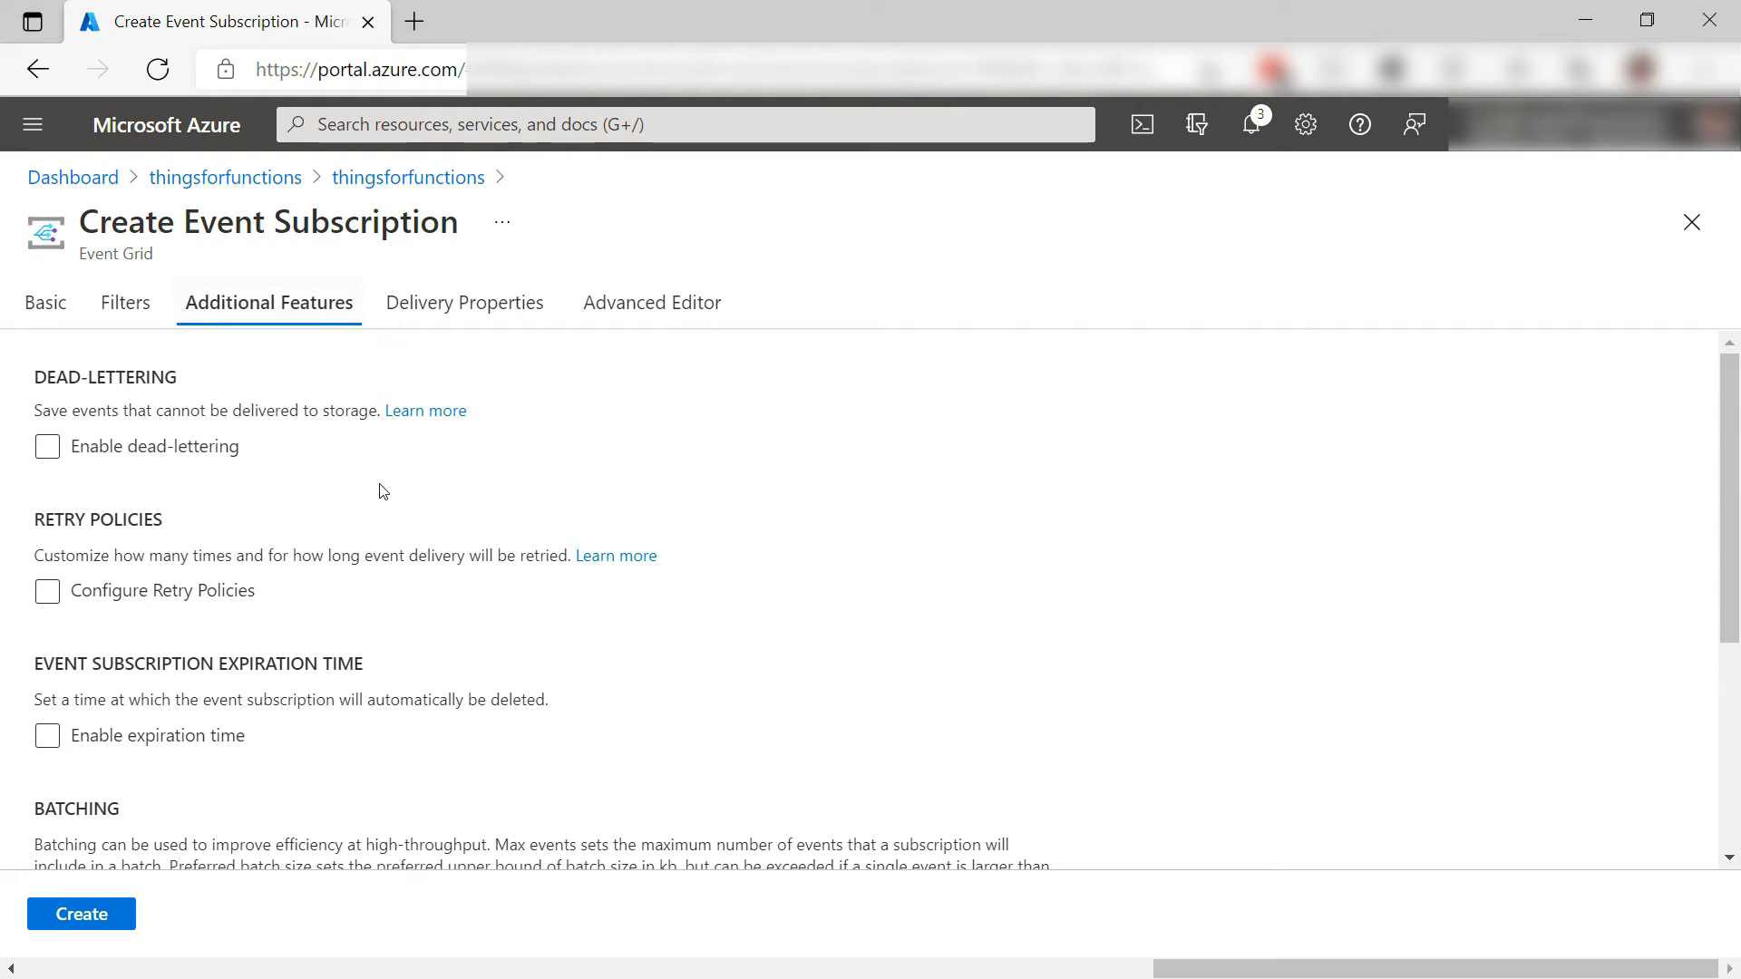
scroll("down", 3)
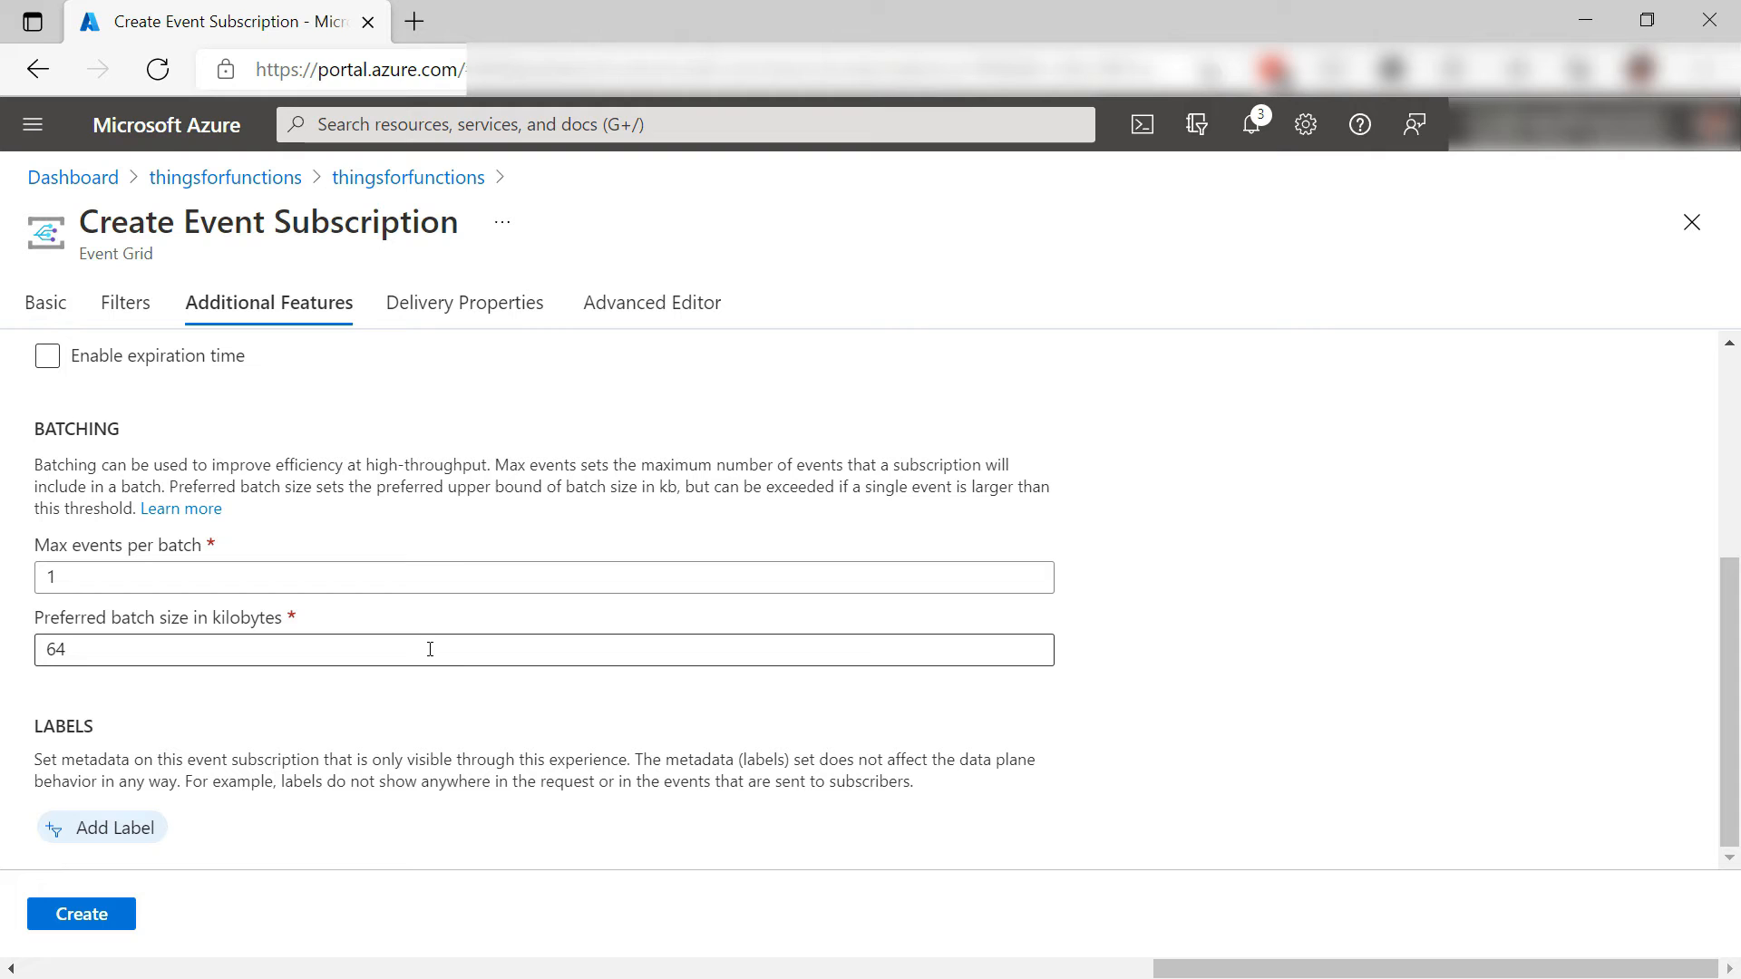
left_click(80, 913)
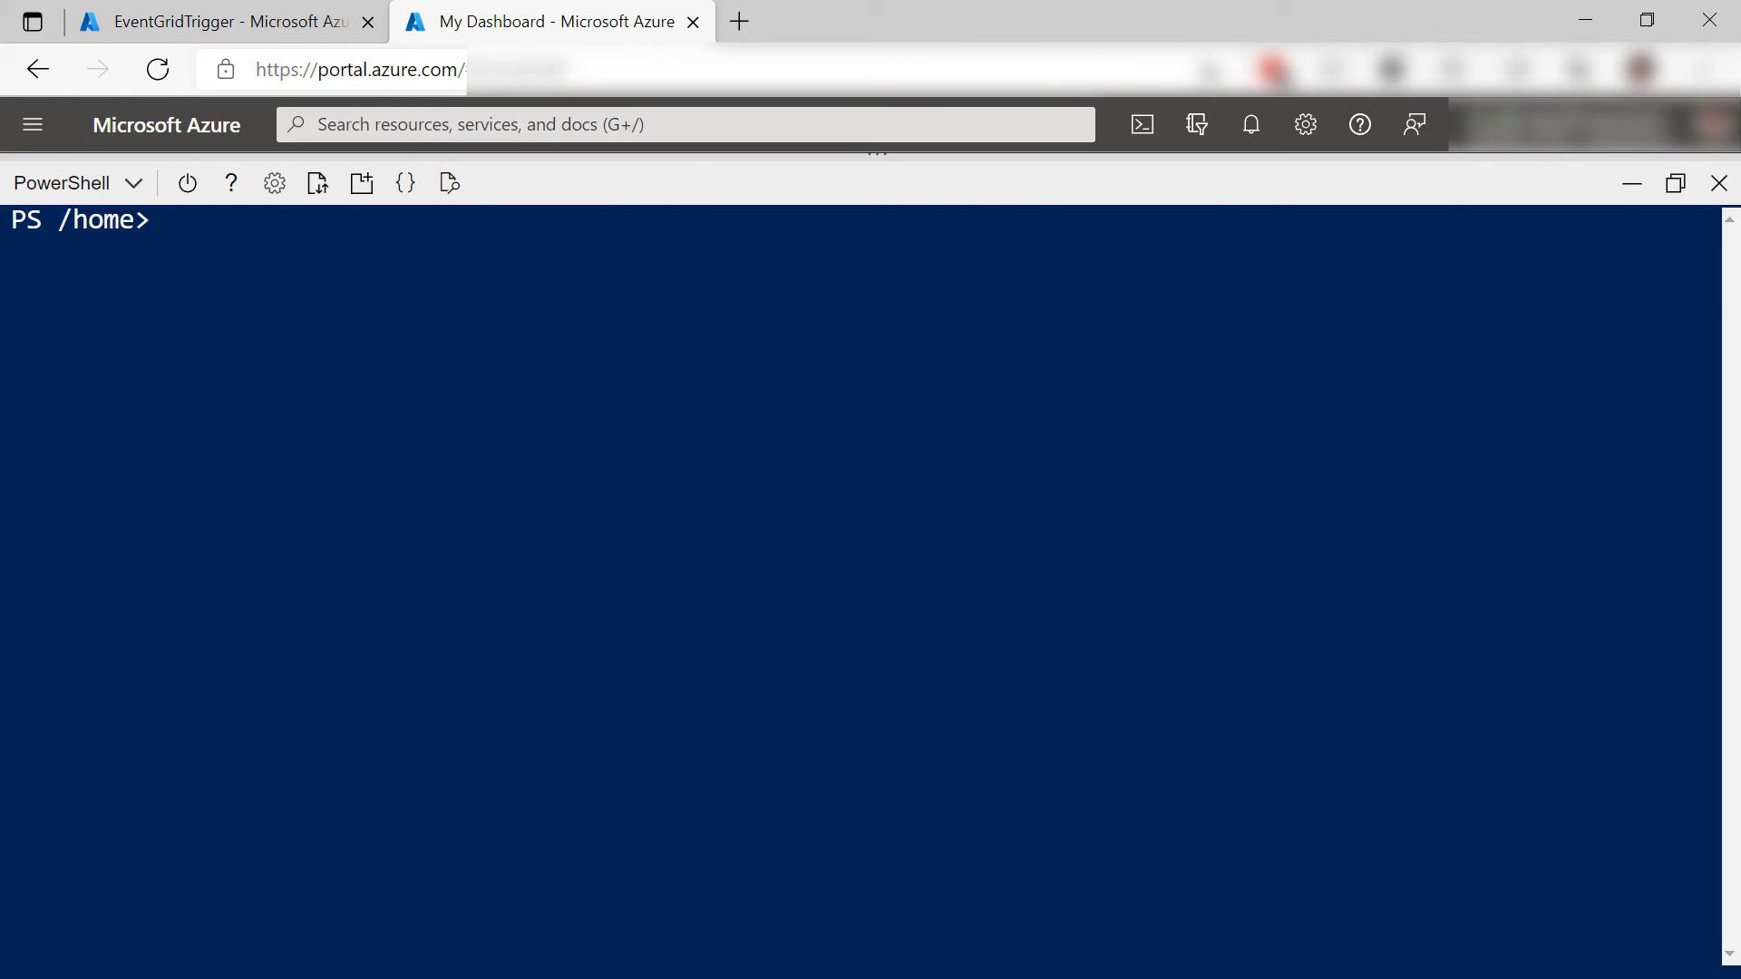
Run Invoke-WebRequest POST with the aeg-sas-key header to send a test event
type("Invoke-WebRequest -Uri $endpoint -Method POST -Body $body -Headers @{\"aeg-sas-key\" = $keys.Key1}")
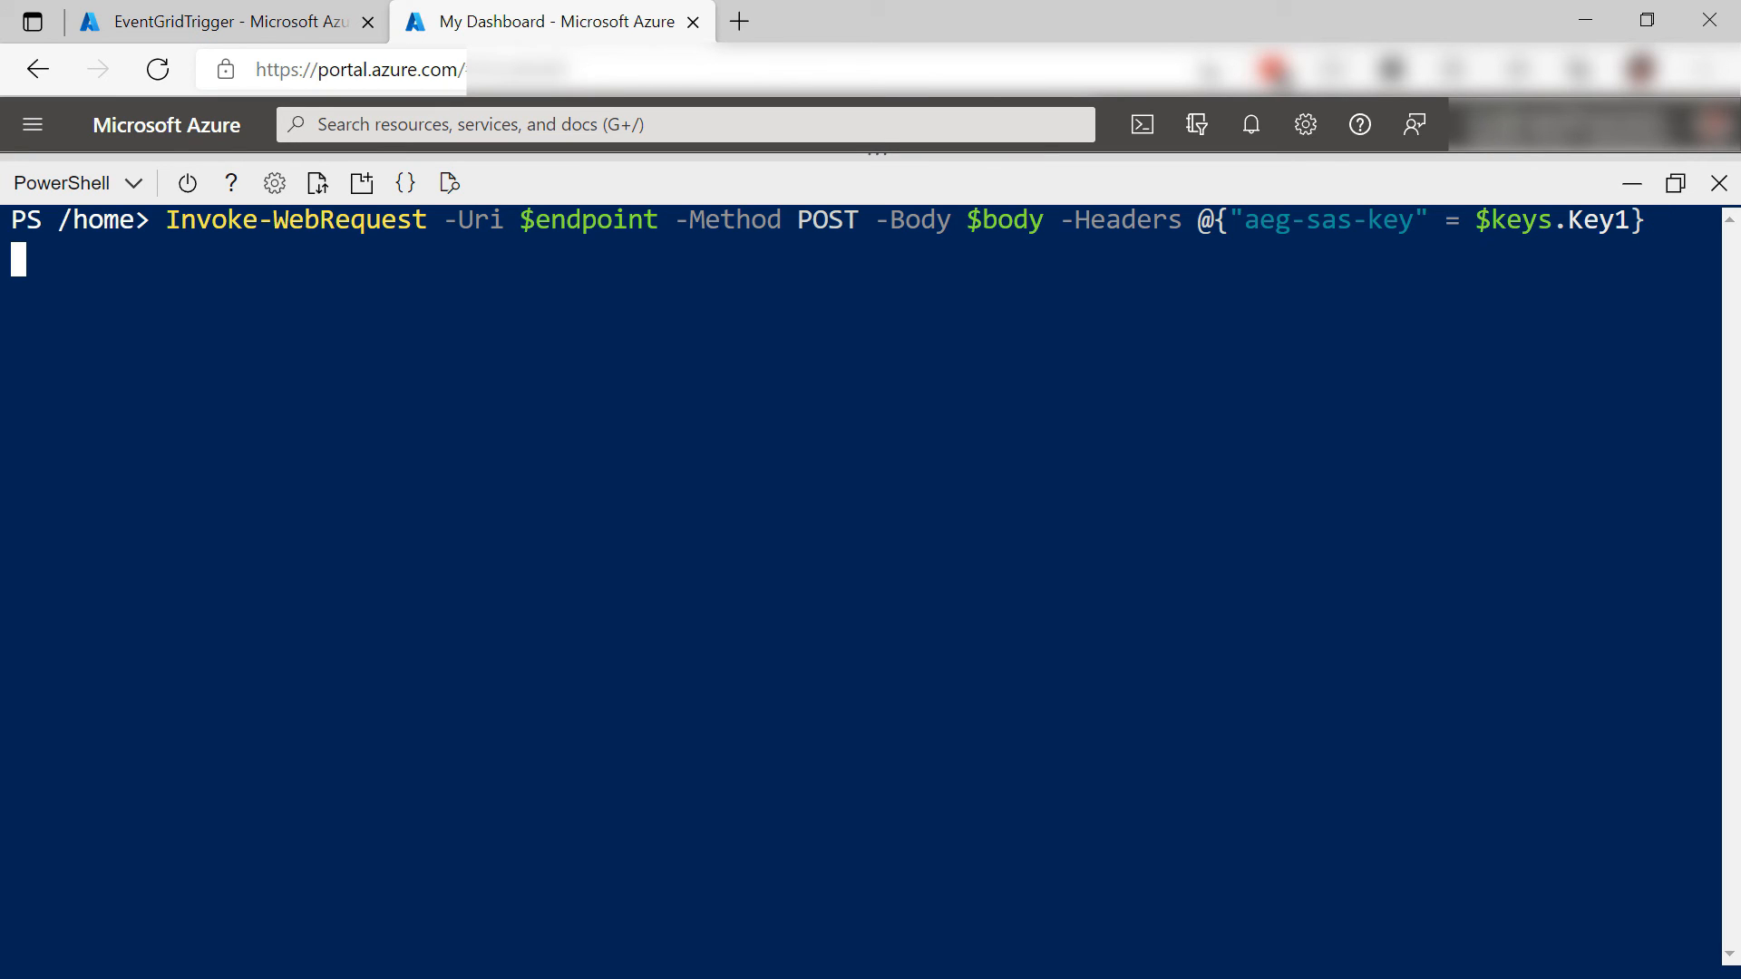
key("Enter")
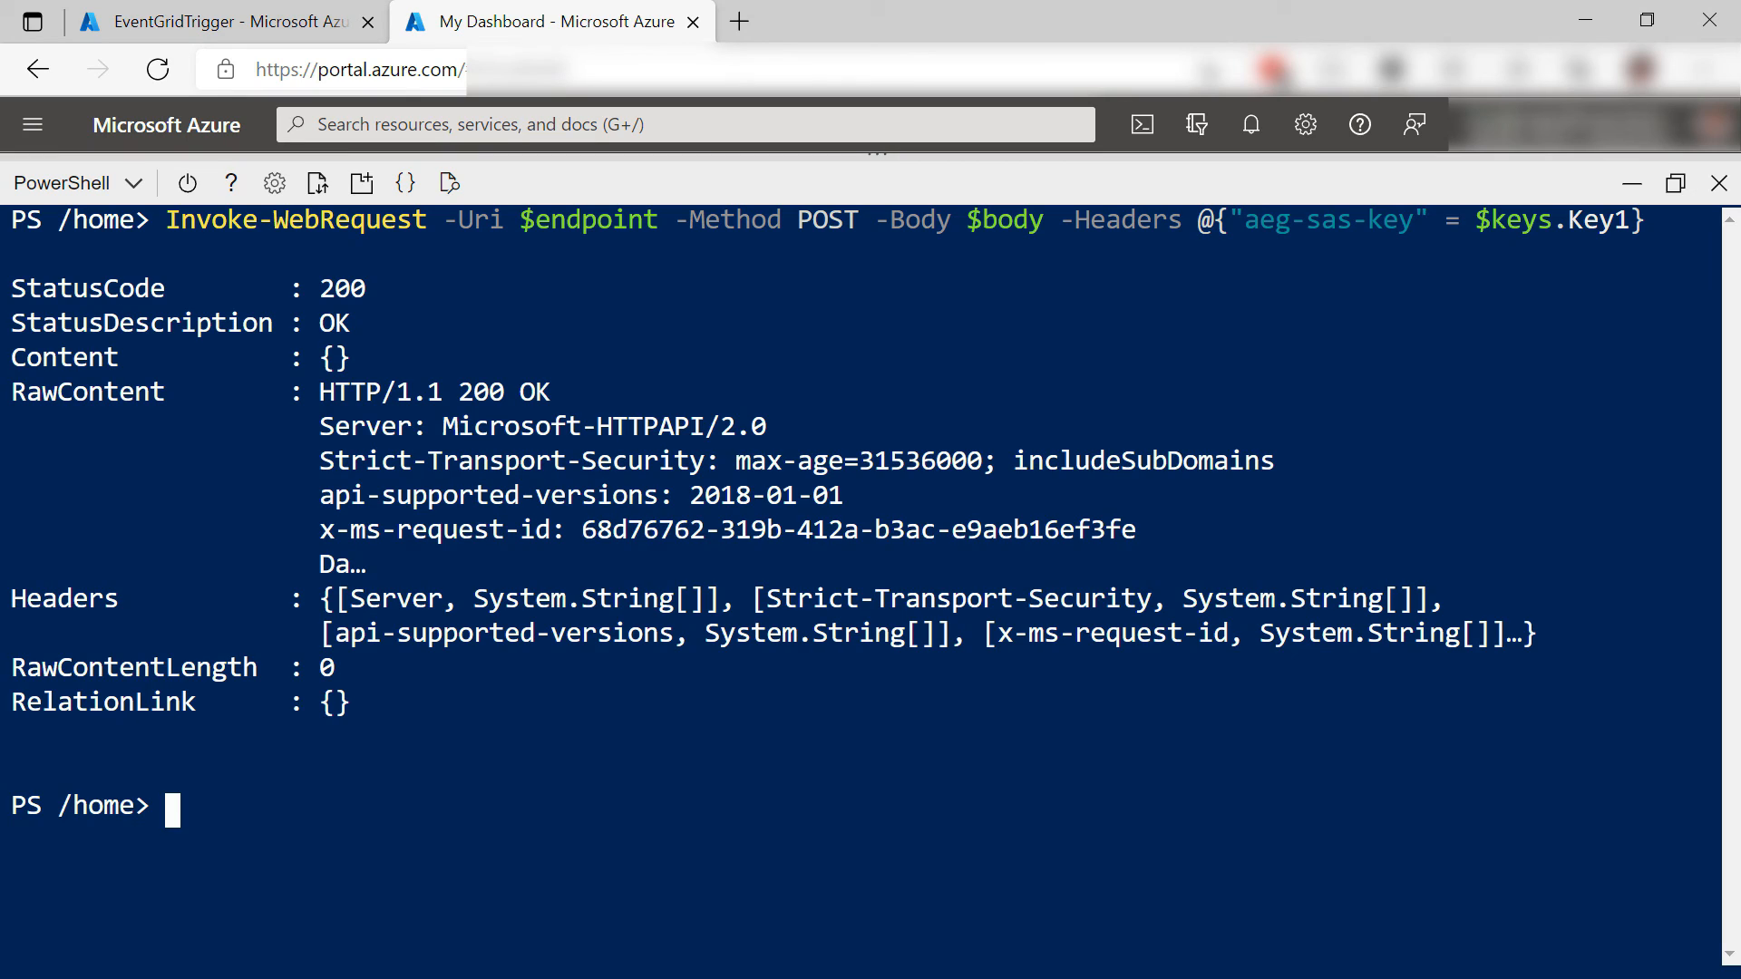